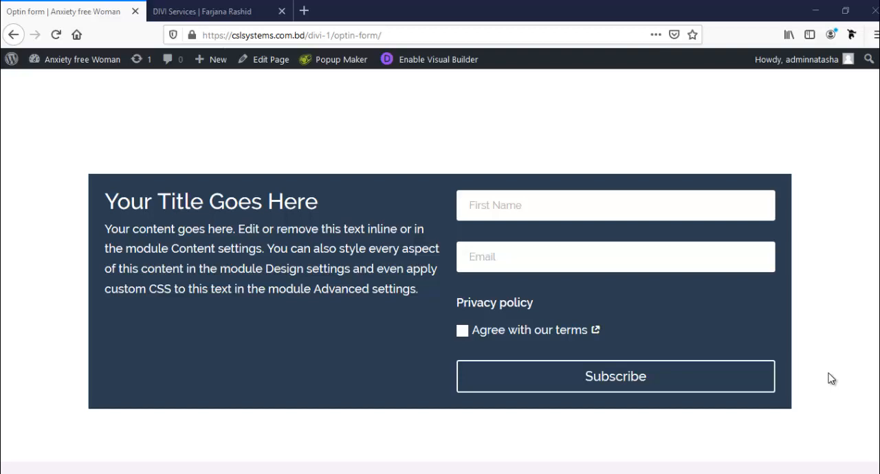
Go from the front-end optin page to the WordPress admin Dashboard via the admin bar
left_click(203, 11)
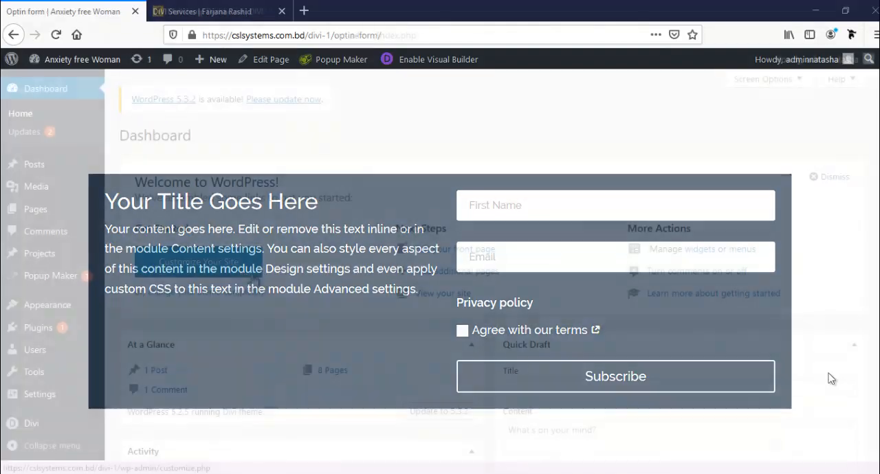
left_click(50, 275)
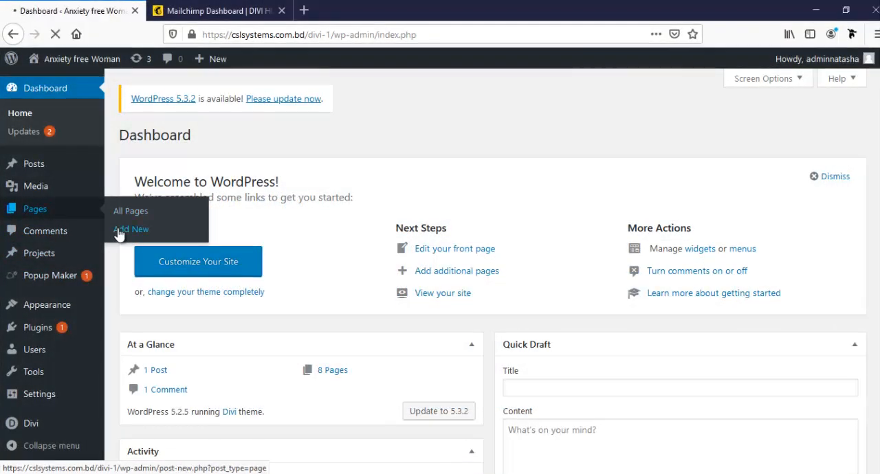
Add a new page titled 'Optin form' and publish it
left_click(130, 229)
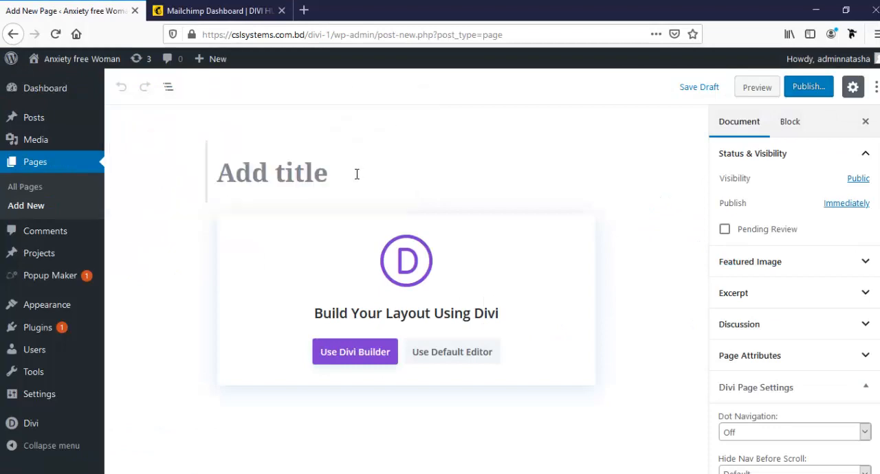
type("optin")
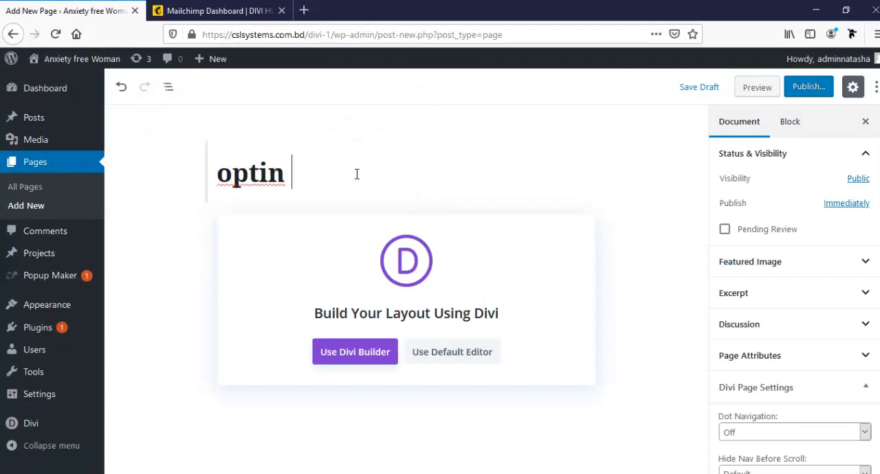
type("Optin form")
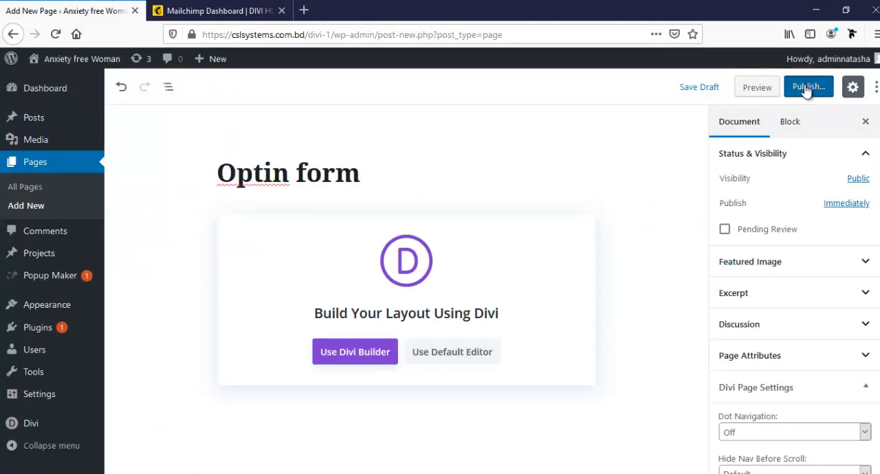
left_click(809, 86)
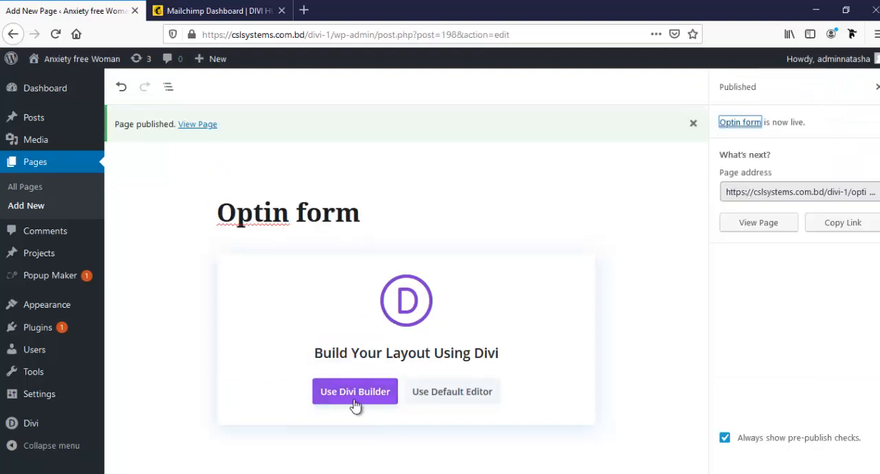
Switch the published page over to the Divi Visual Builder
left_click(355, 392)
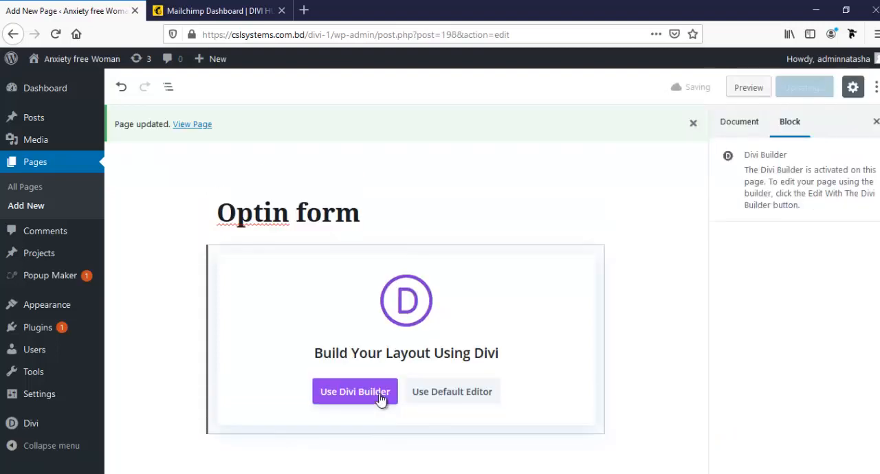
left_click(355, 391)
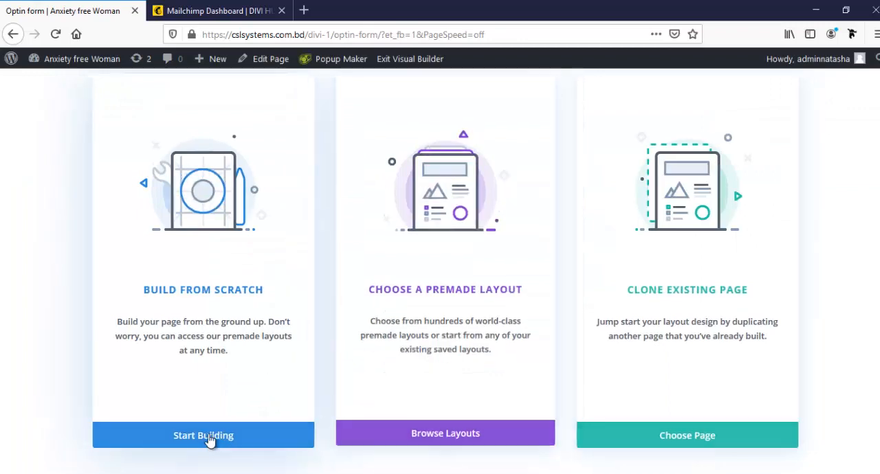
Build from scratch and filter the Insert Module list with 'op' to find Email Optin
left_click(202, 435)
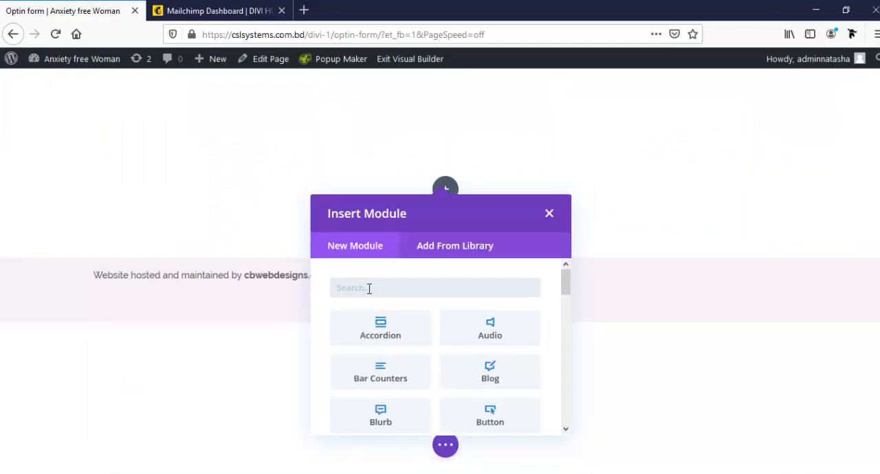
type("op")
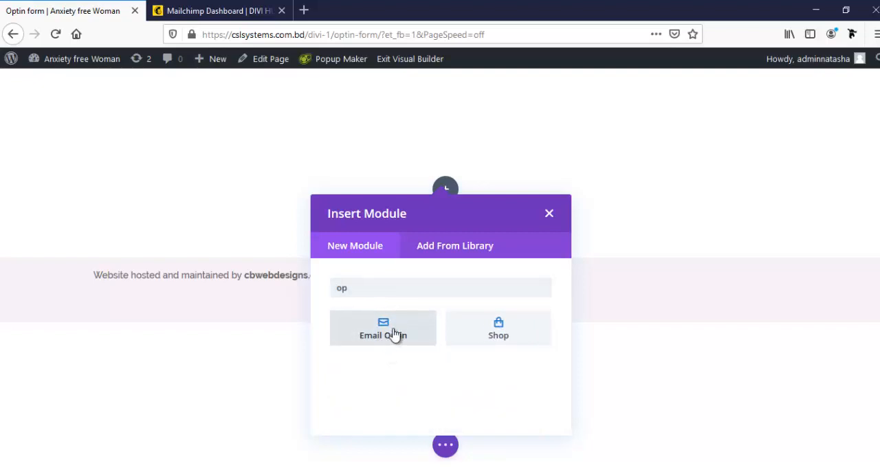
Insert the Email Optin module and move its settings panel left to uncover the form
left_click(383, 328)
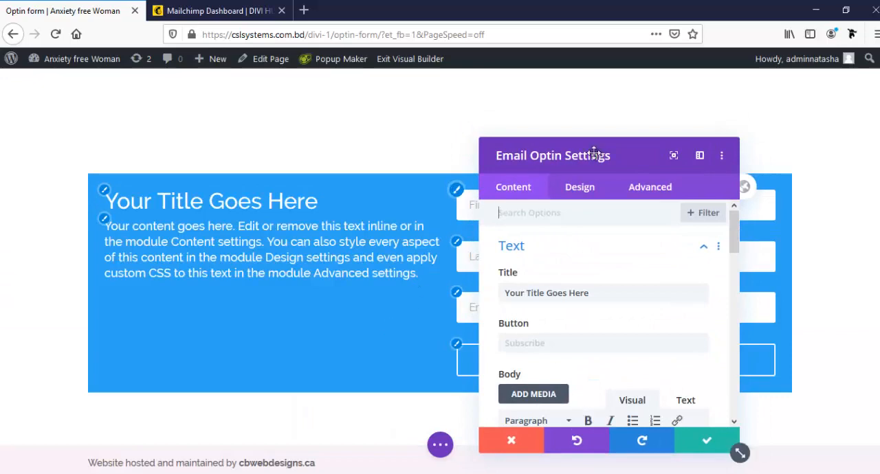
left_click_drag(595, 152, 415, 172)
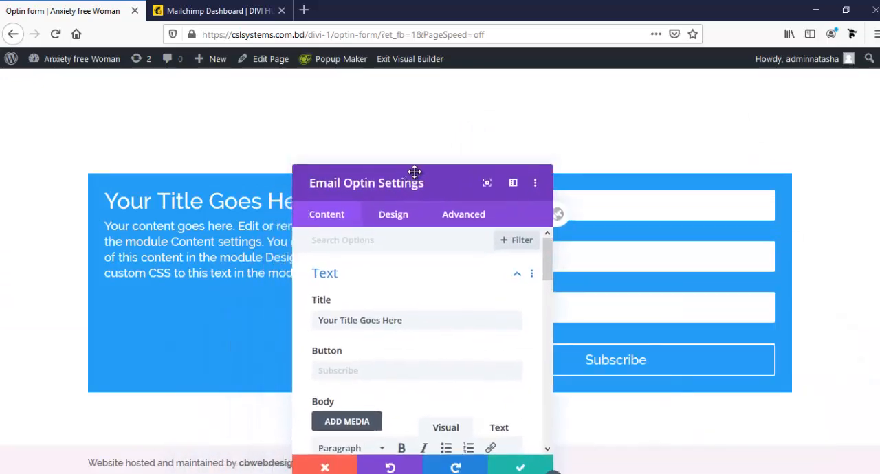
left_click_drag(415, 172, 440, 130)
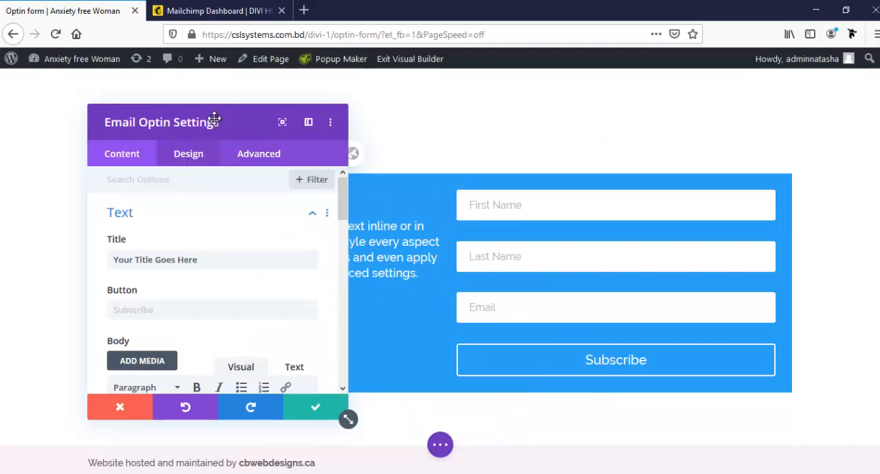
mouse_move(552, 362)
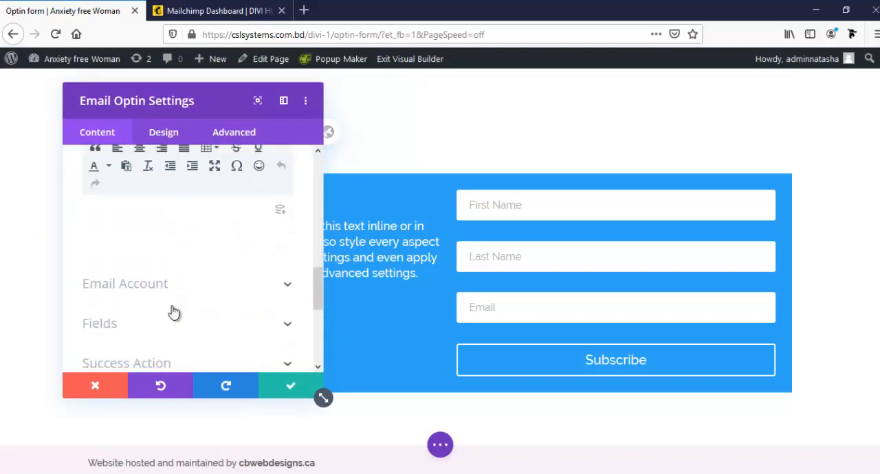
Under Email Account choose MailChimp as service provider and start adding a new account
left_click(125, 283)
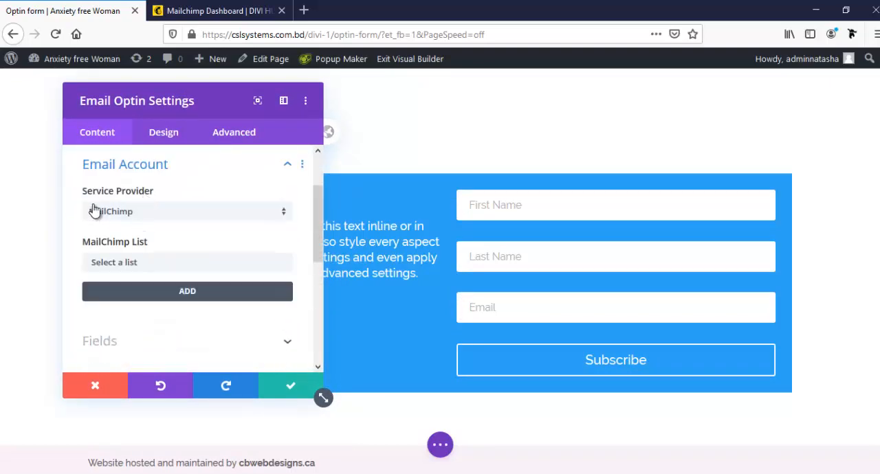
mouse_move(136, 210)
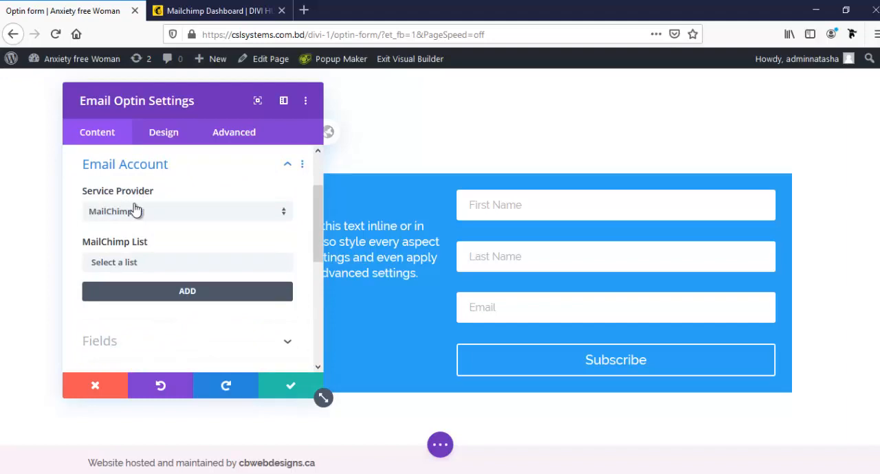
left_click(185, 211)
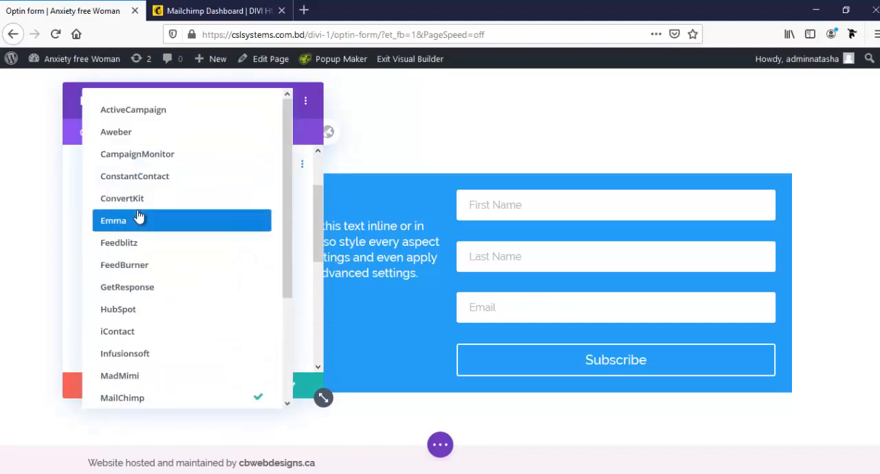
scroll("down", 3)
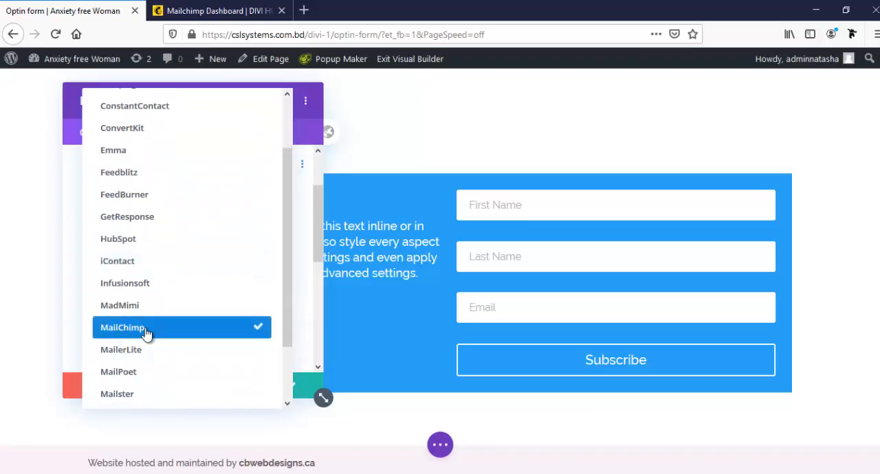
left_click(123, 327)
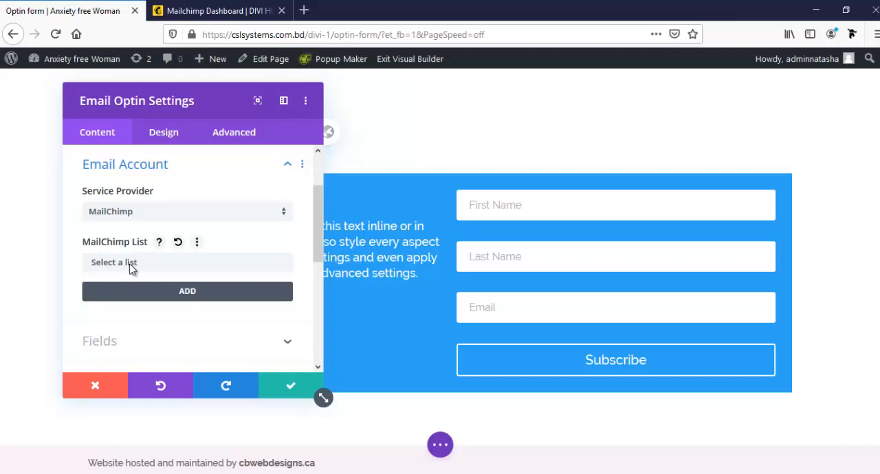
mouse_move(187, 300)
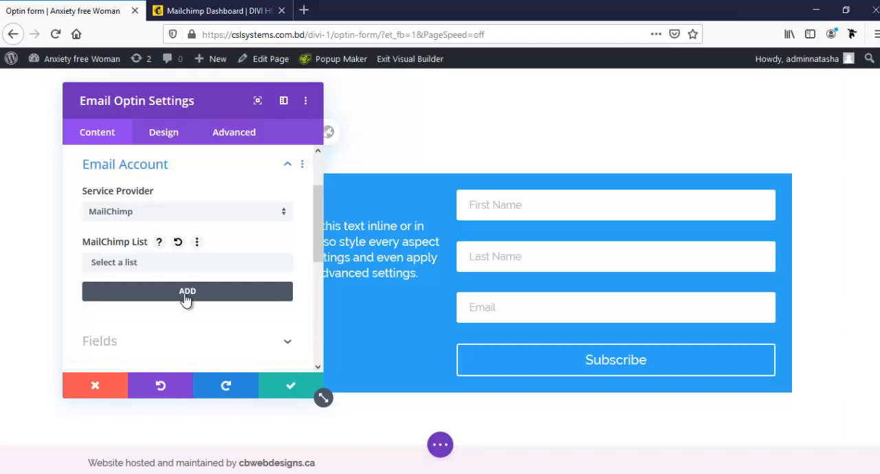
left_click(187, 291)
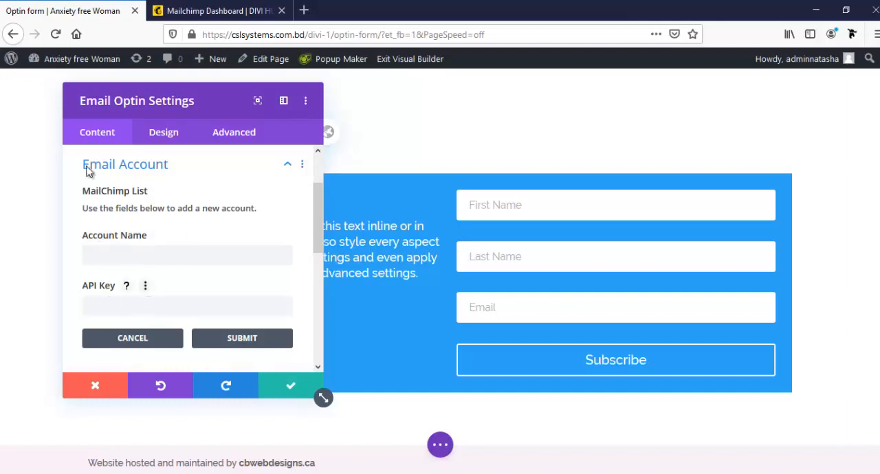
In the Mailchimp tab, go to Account settings and then Extras > API keys
left_click(213, 10)
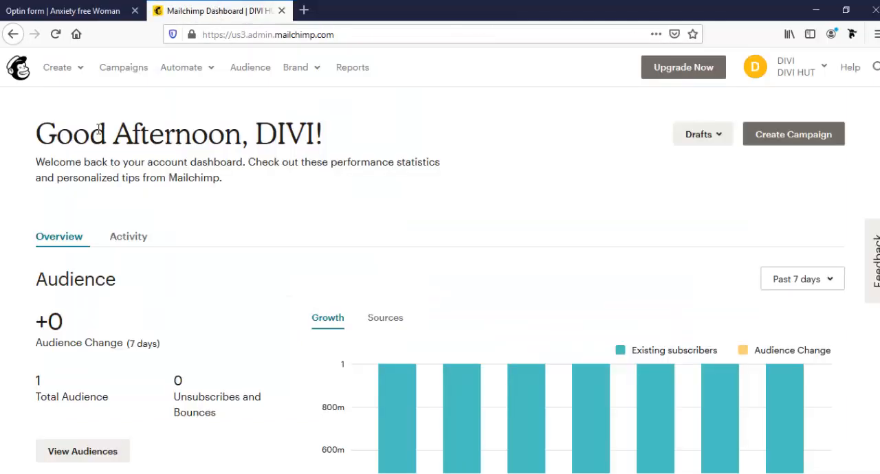
mouse_move(248, 201)
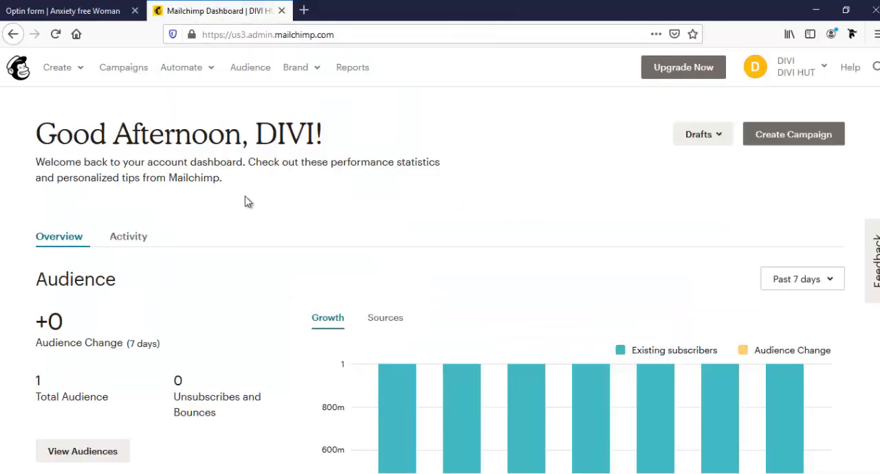
mouse_move(21, 94)
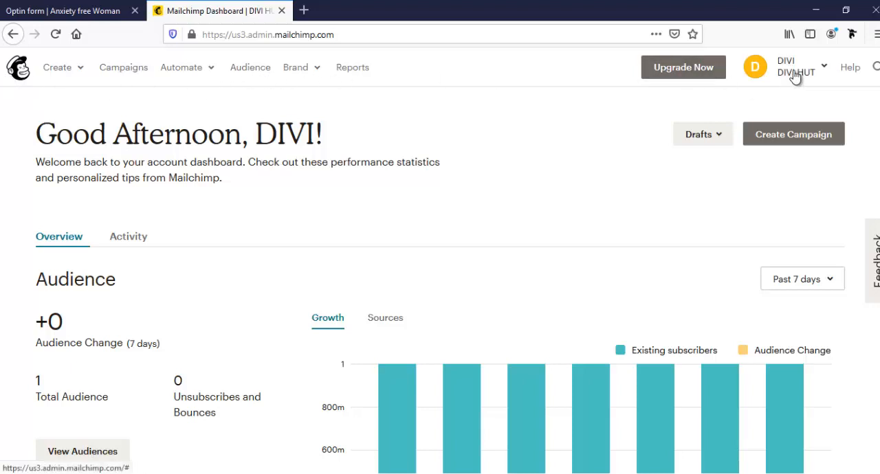
left_click(796, 67)
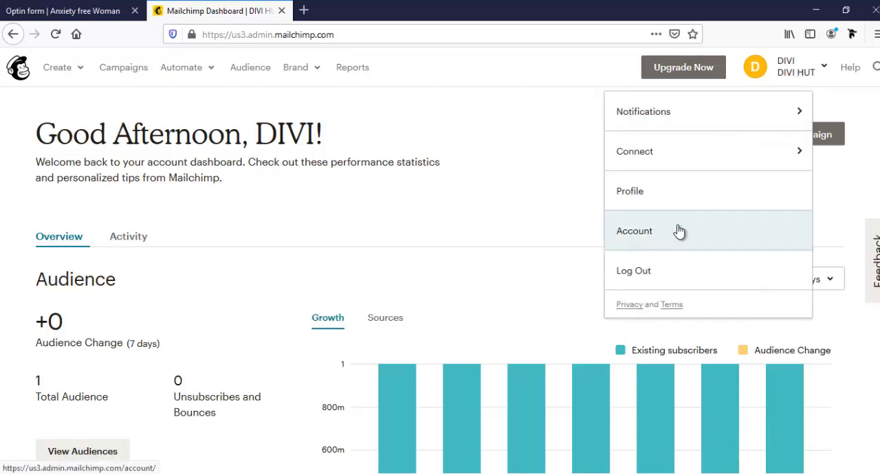
left_click(634, 231)
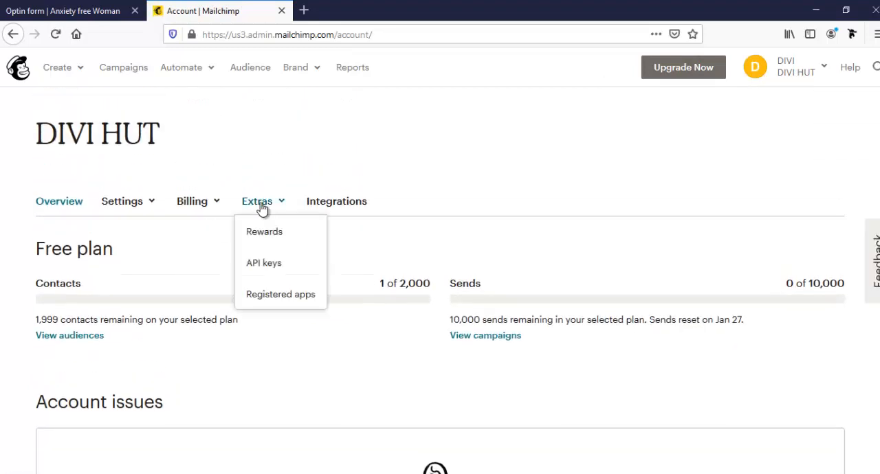
left_click(263, 263)
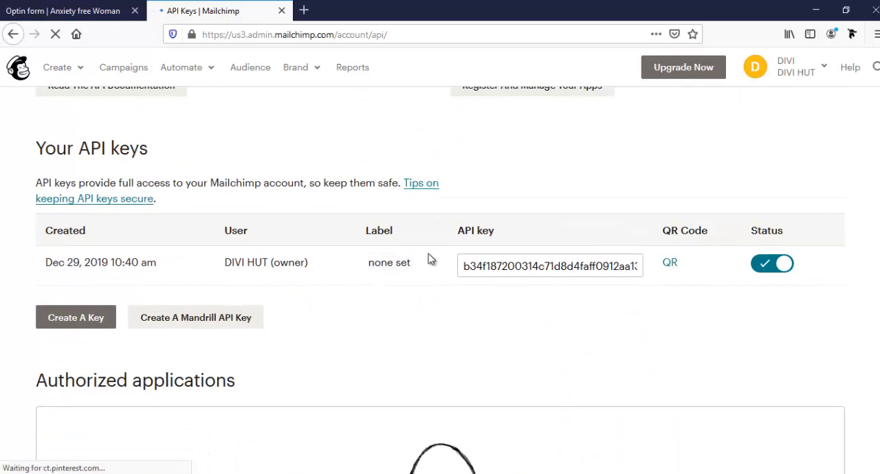
Create a new API key and select the generated key to copy it
left_click(550, 267)
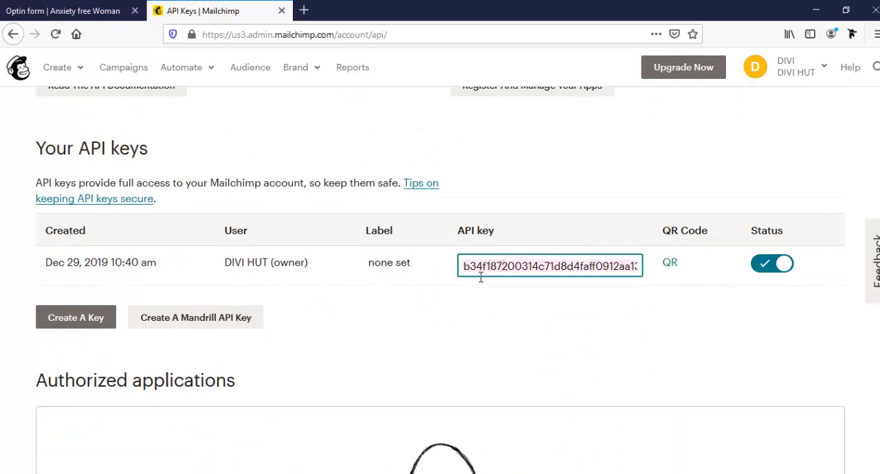
mouse_move(333, 305)
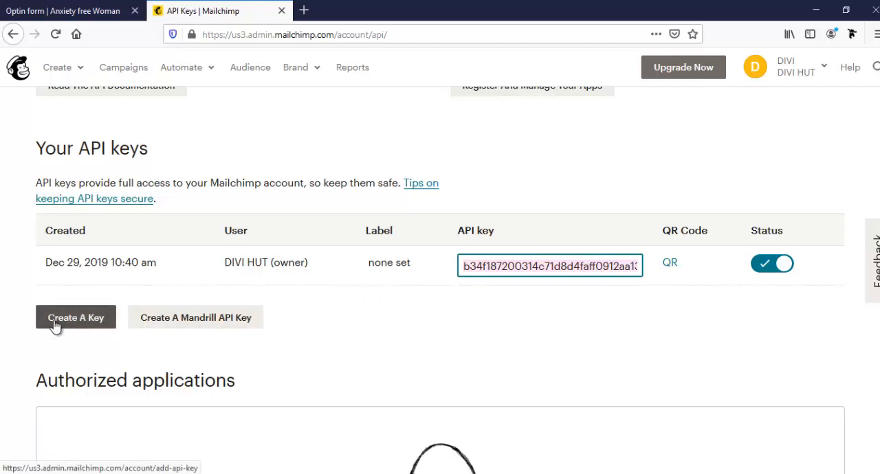
left_click(75, 317)
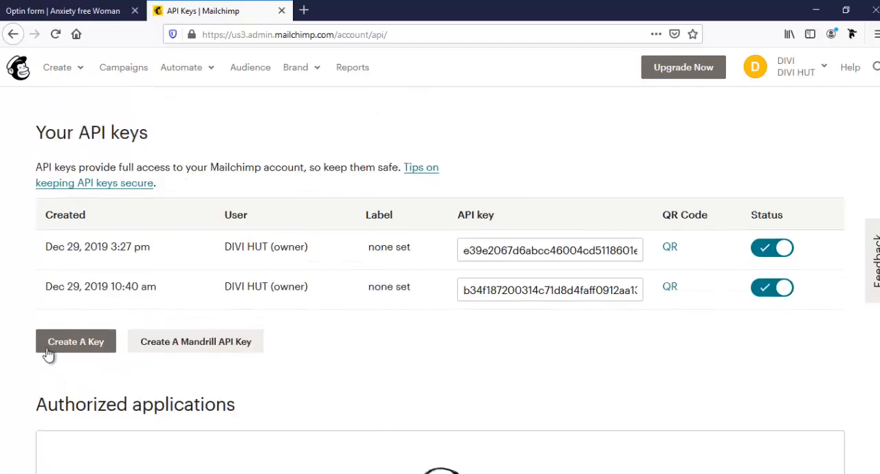
mouse_move(570, 276)
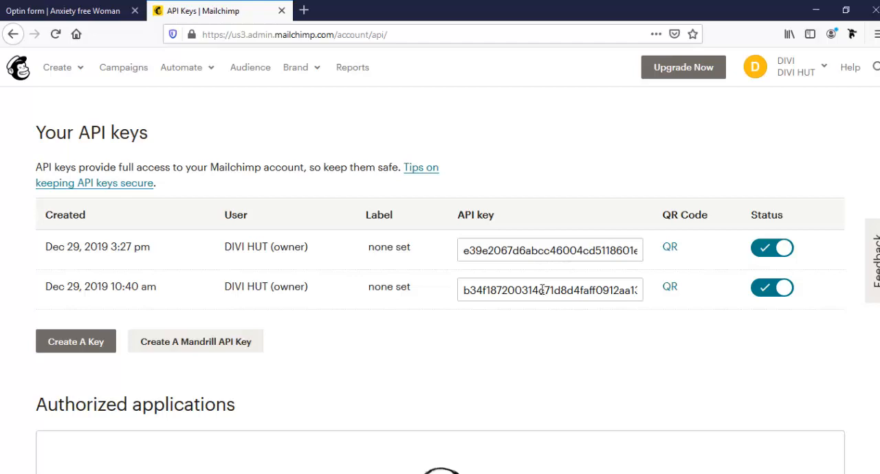
left_click(550, 250)
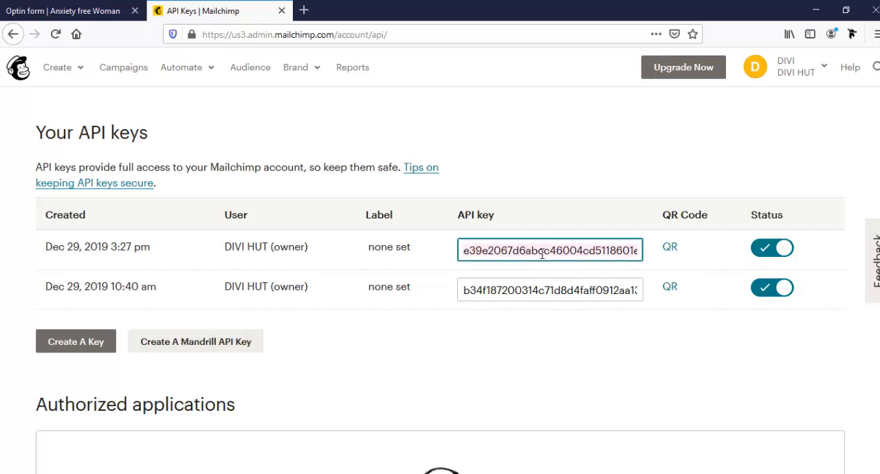
left_click(62, 10)
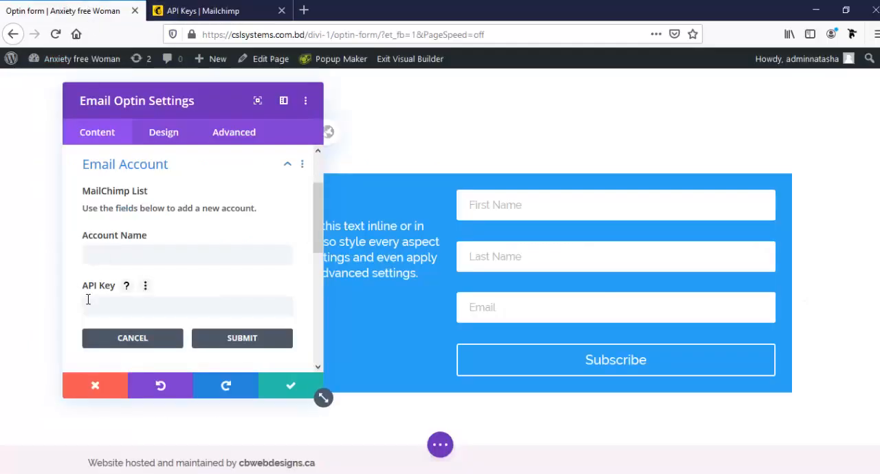
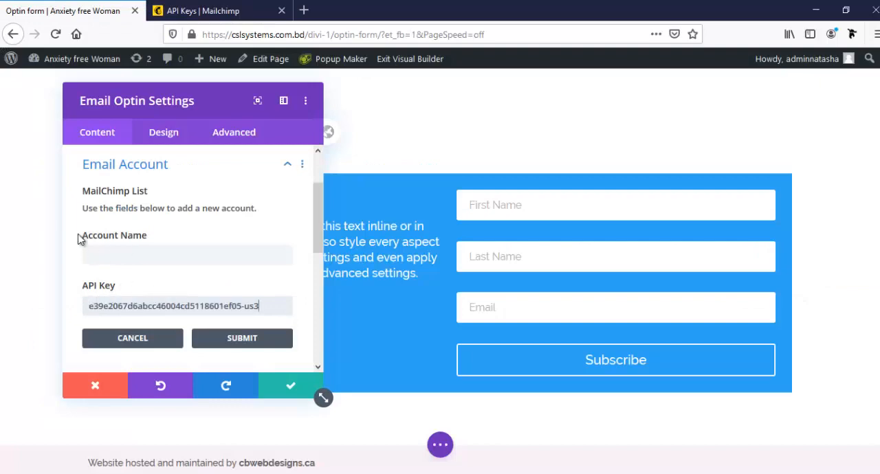
left_click(186, 255)
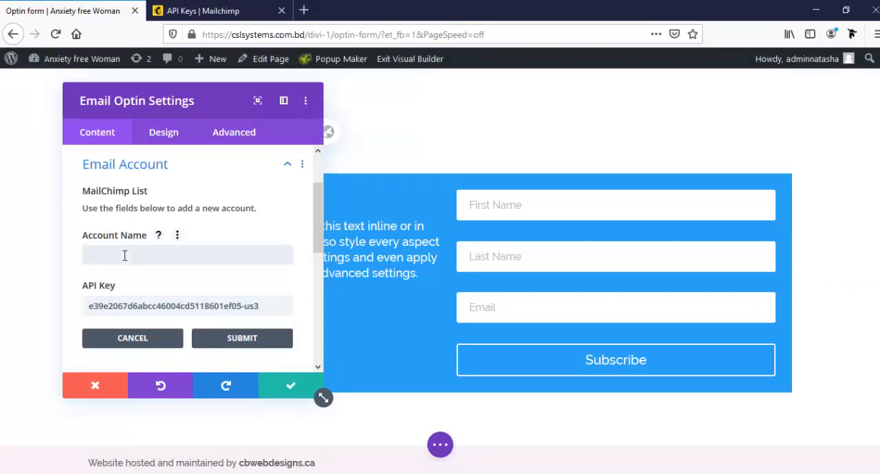
type("divihut")
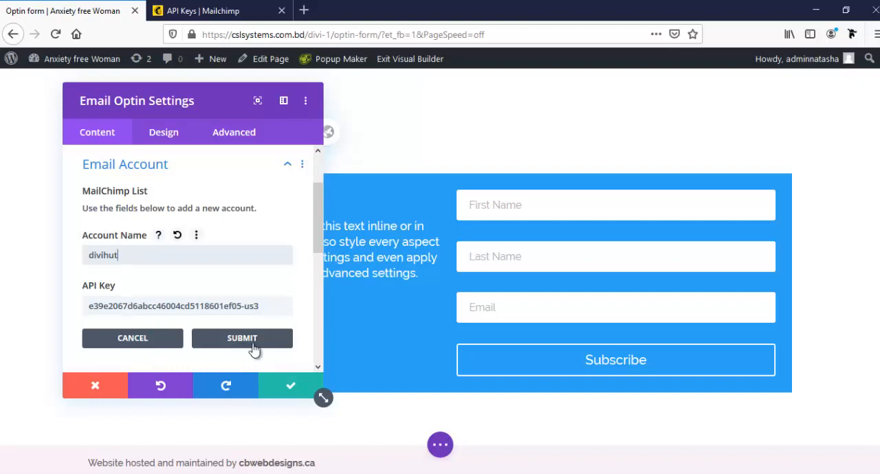
left_click(242, 337)
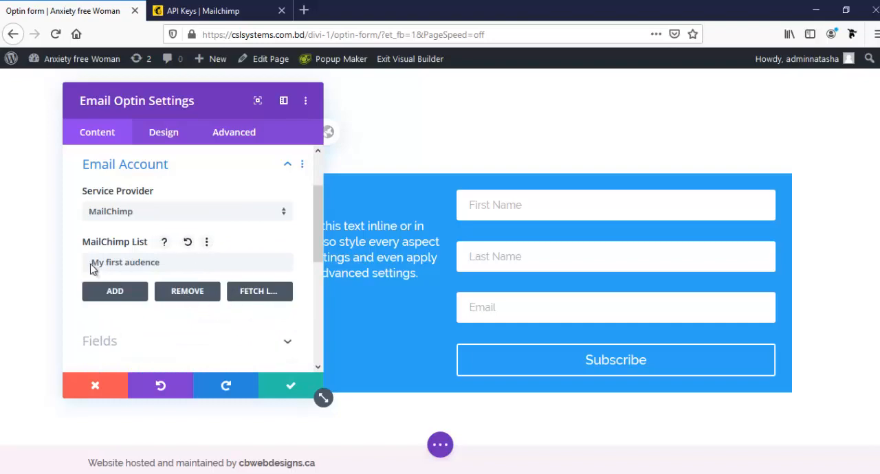
mouse_move(88, 254)
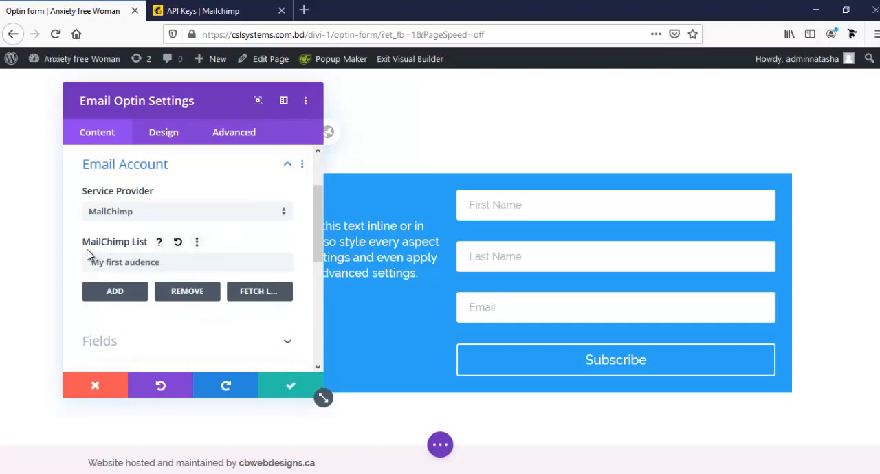
mouse_move(142, 268)
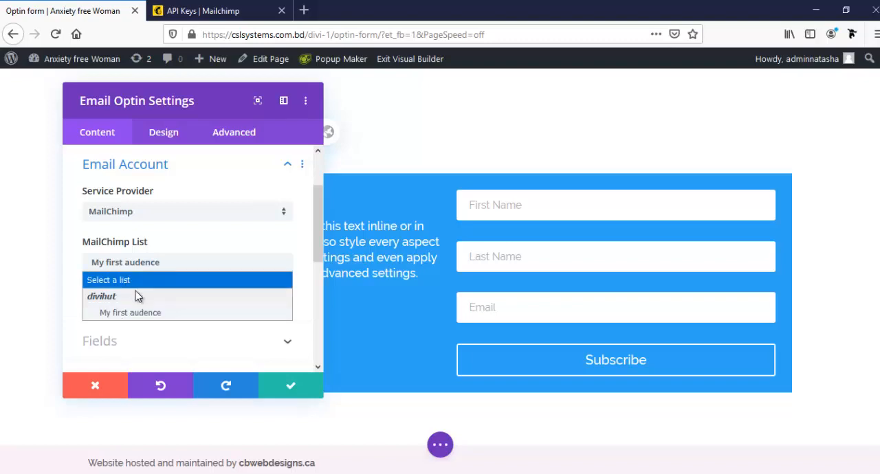
Choose 'My first audence' as the MailChimp list for the optin
left_click(130, 312)
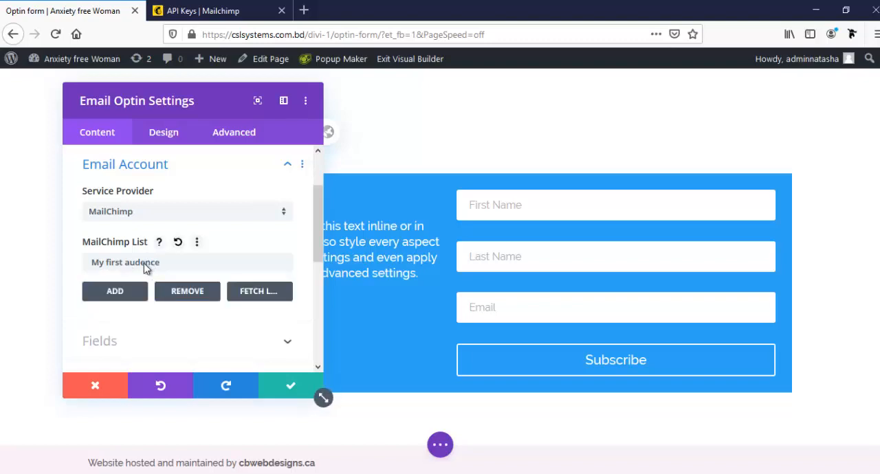
Back in Mailchimp, go to Audience and use Manage Audience > View audiences to list all audiences
left_click(218, 10)
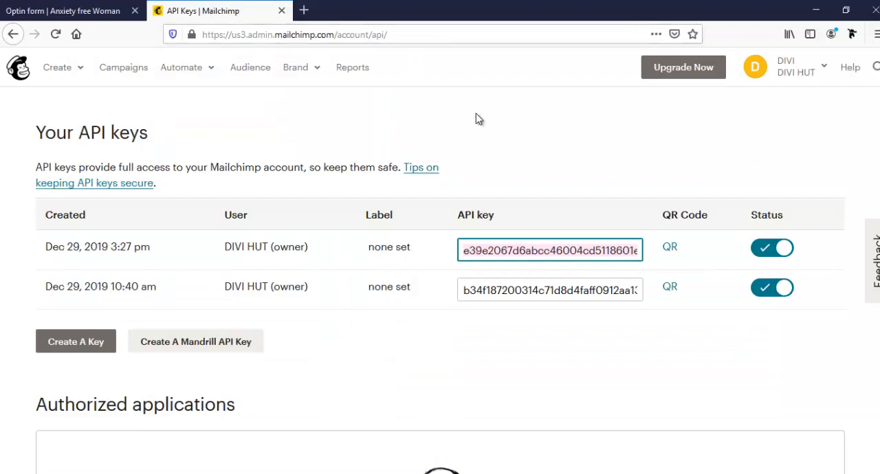
left_click(75, 341)
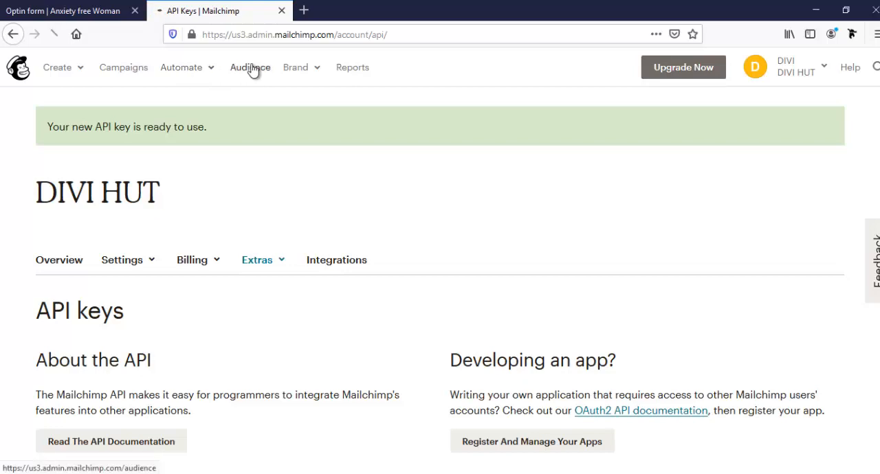
left_click(250, 66)
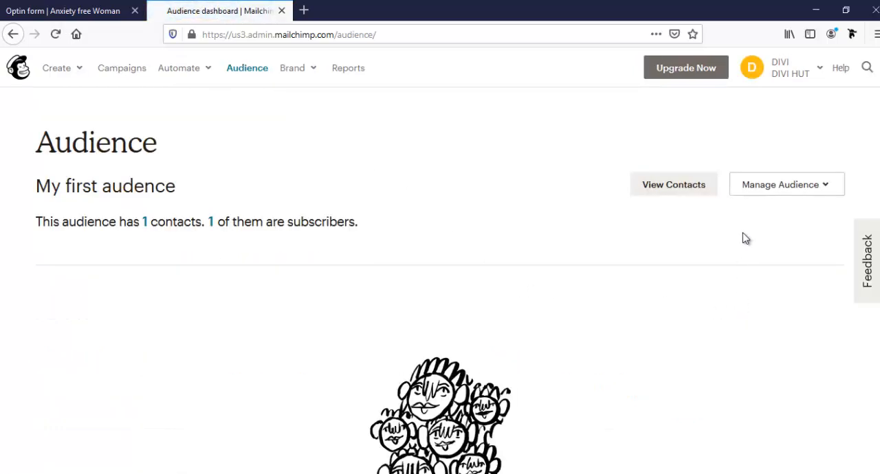
mouse_move(770, 192)
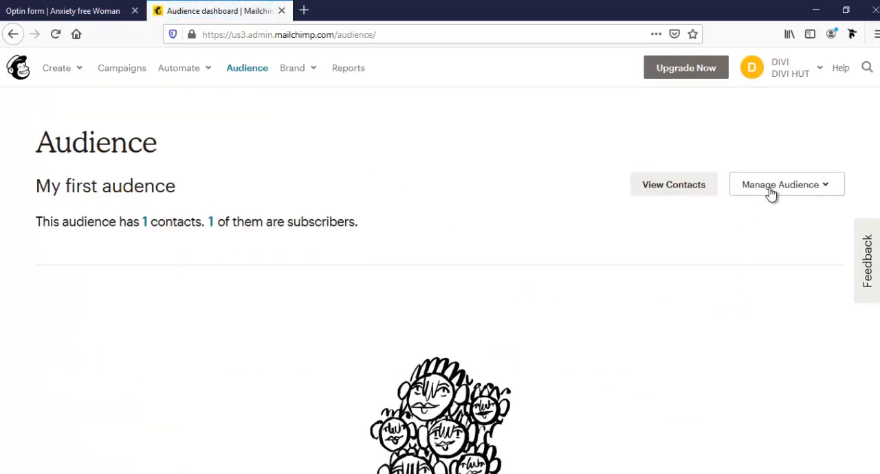
left_click(787, 185)
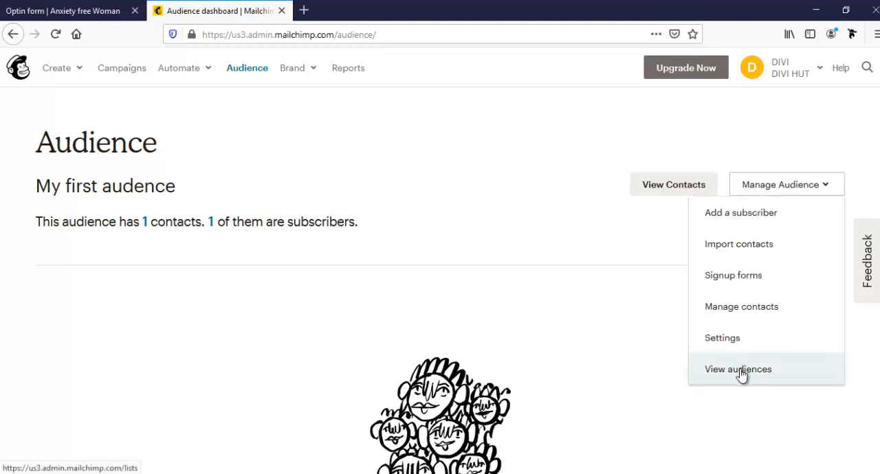
left_click(738, 370)
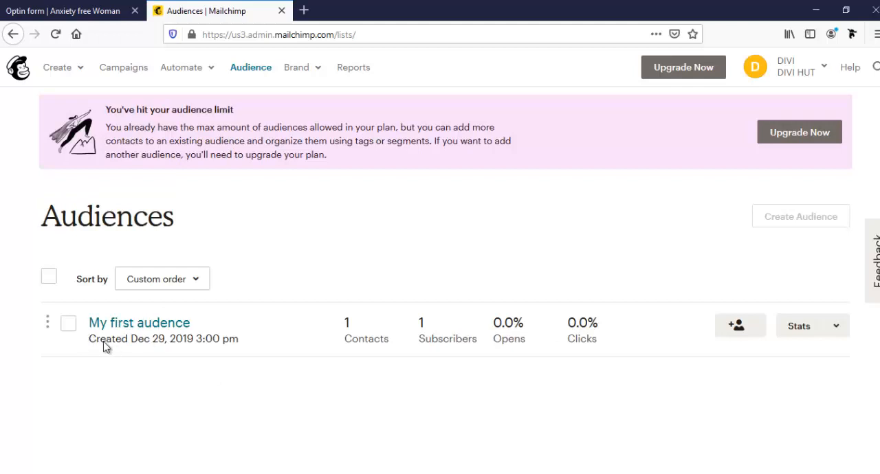
mouse_move(186, 279)
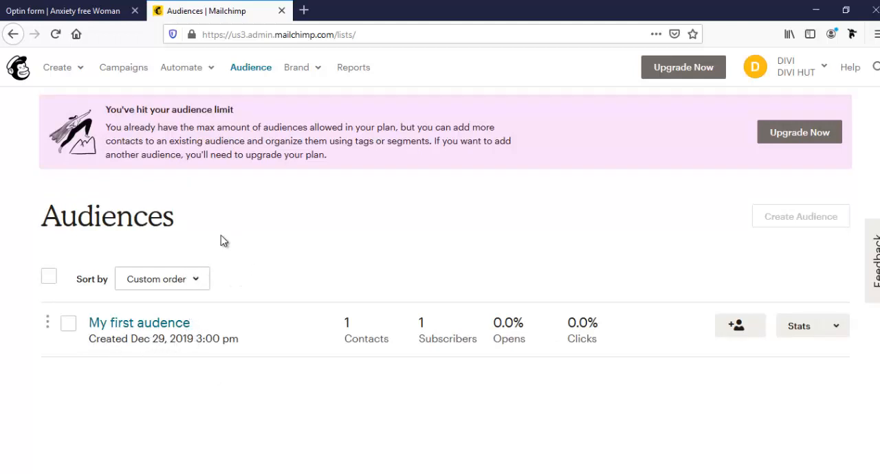
mouse_move(196, 355)
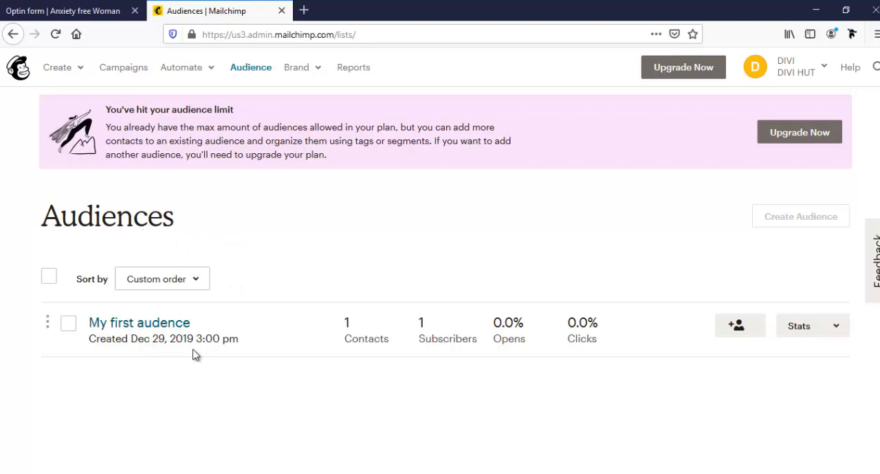
mouse_move(796, 158)
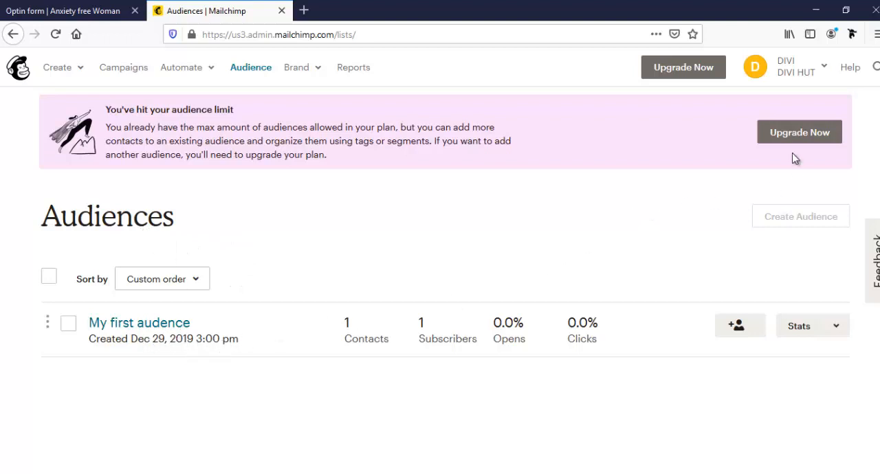
mouse_move(150, 348)
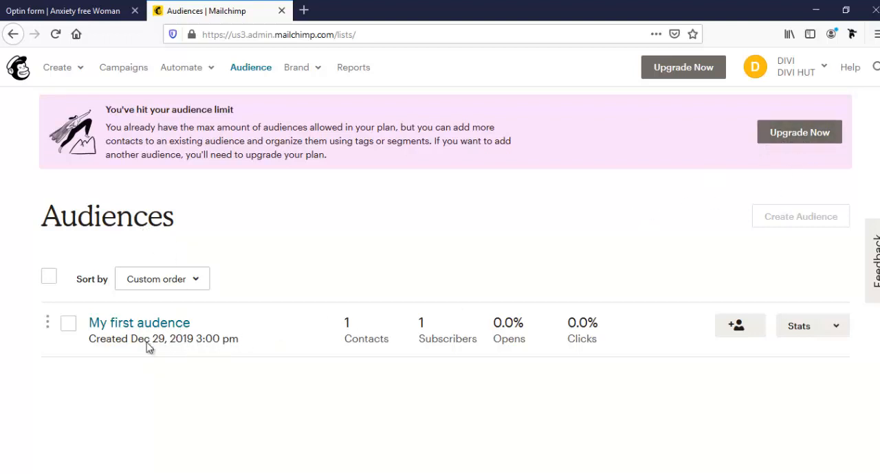
mouse_move(290, 353)
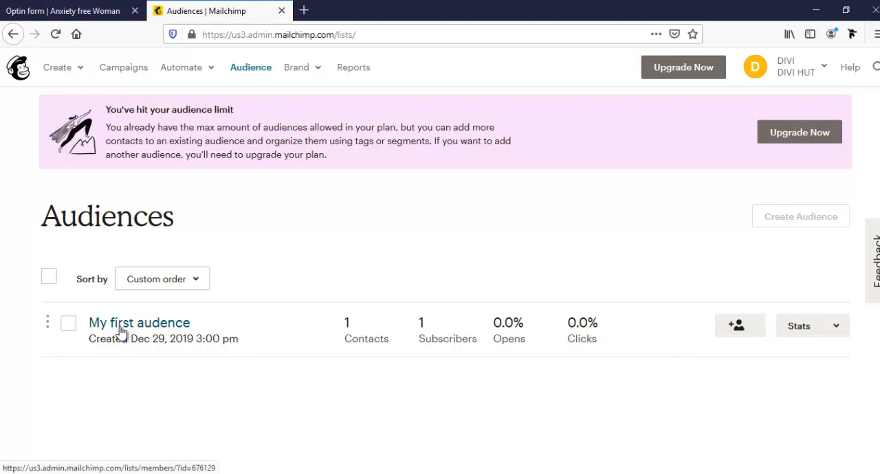
Go into 'My first audence', its Signup forms, and launch the Form builder
left_click(139, 323)
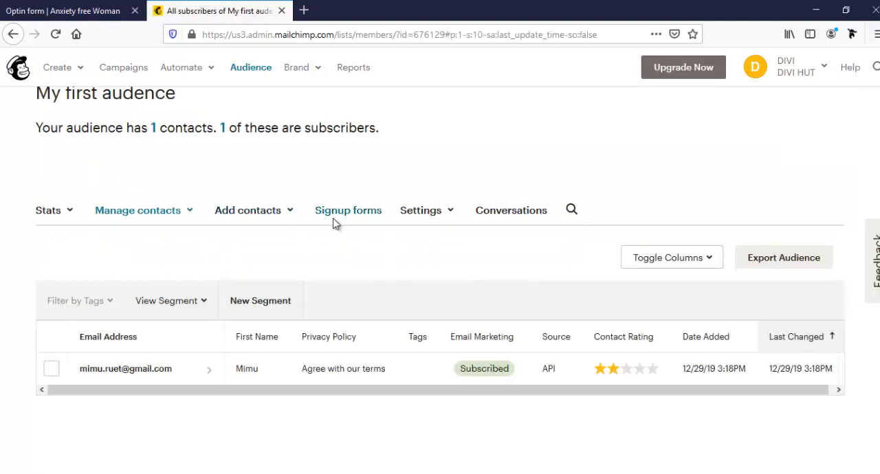
left_click(348, 210)
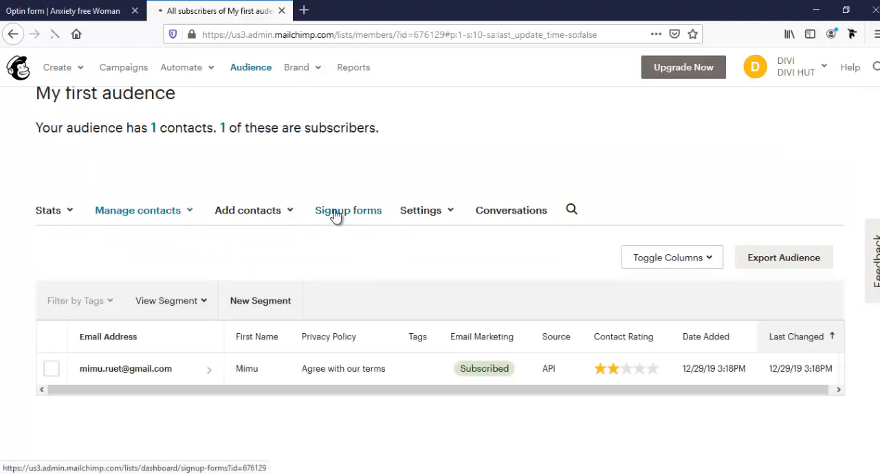
left_click(348, 211)
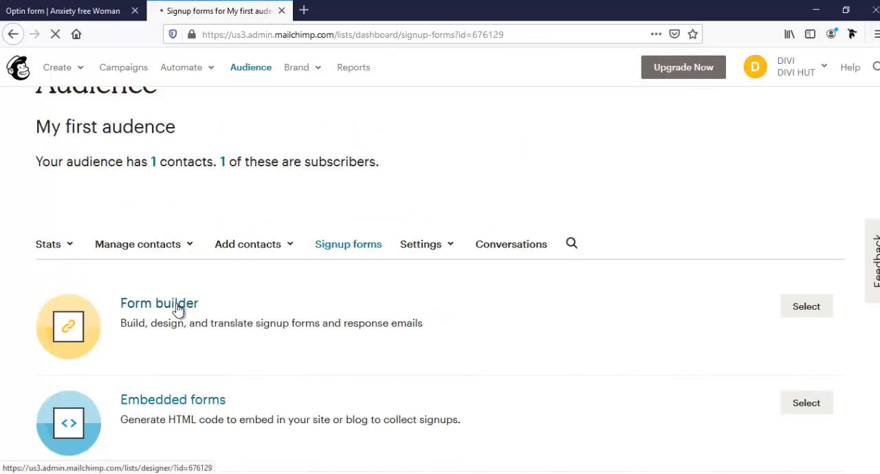
left_click(159, 303)
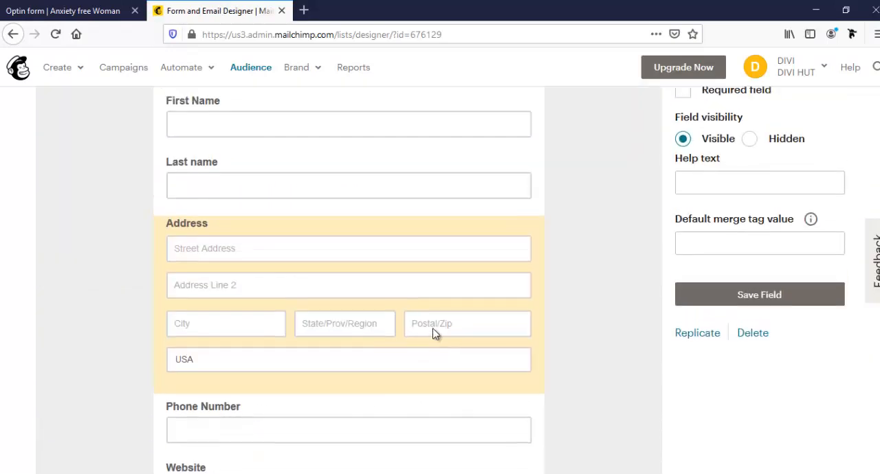
Delete the Website field from the Mailchimp signup form, confirming with DELETE
scroll("down", 3)
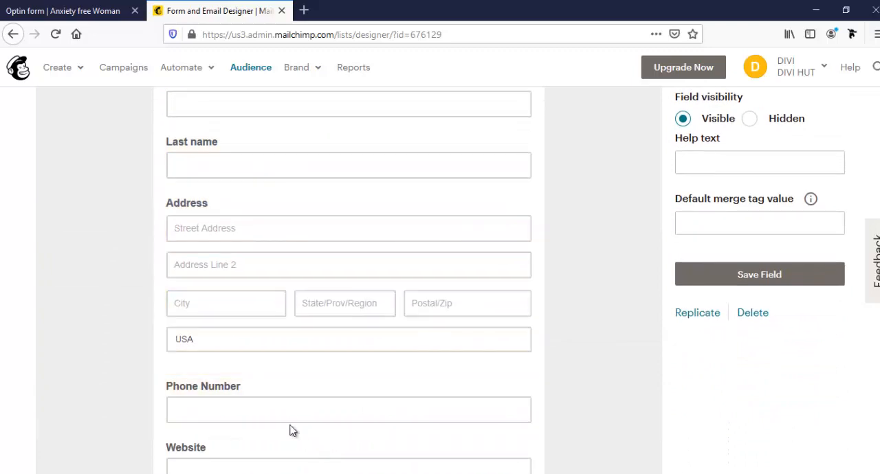
scroll("down", 3)
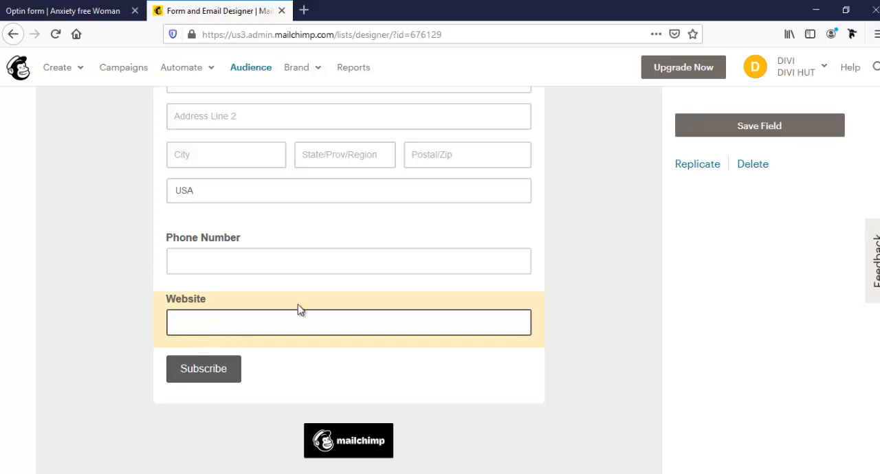
left_click(752, 164)
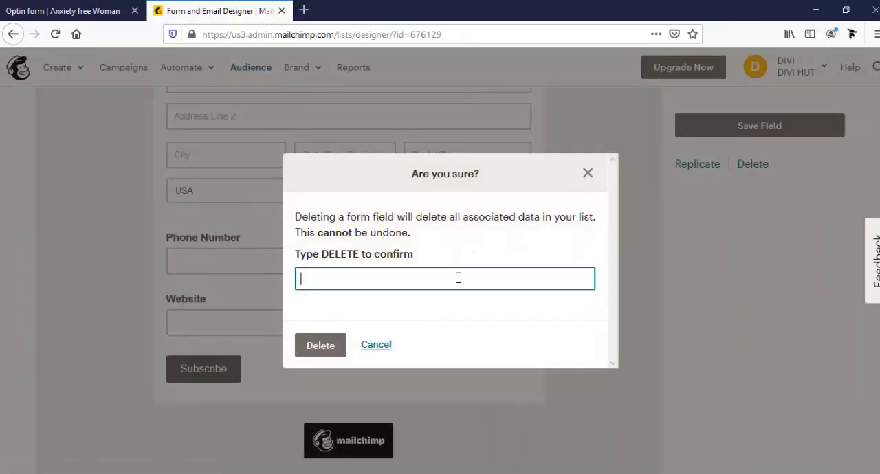
type("DELETE")
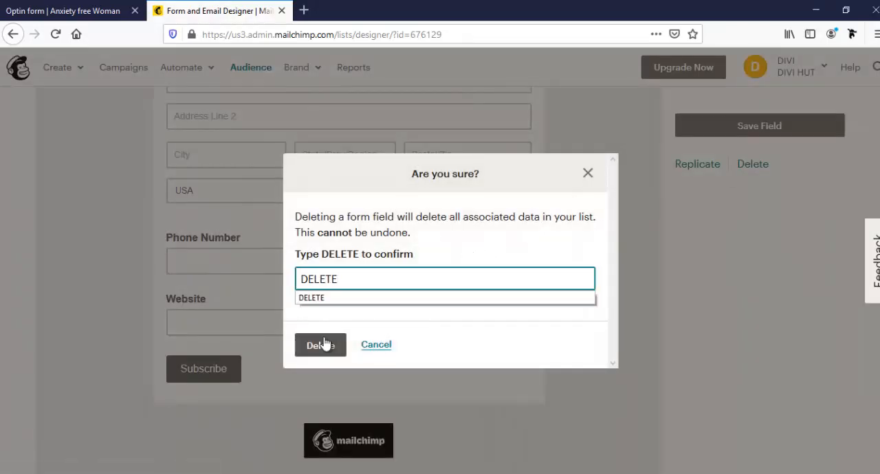
left_click(319, 344)
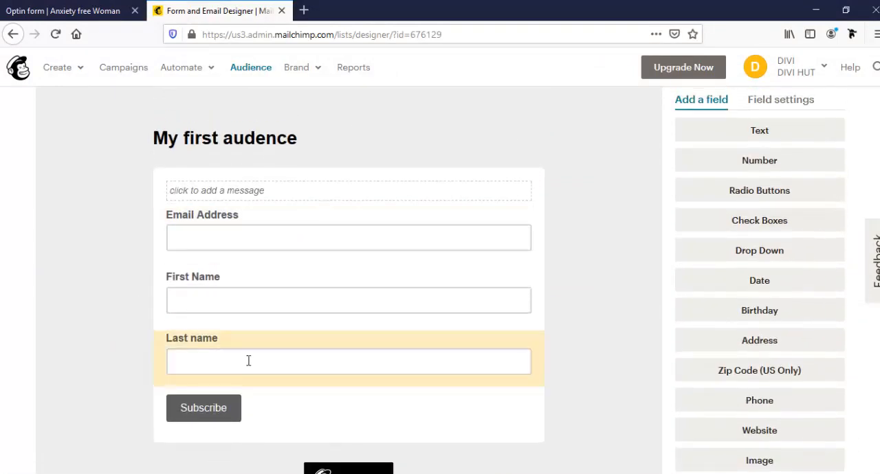
mouse_move(263, 352)
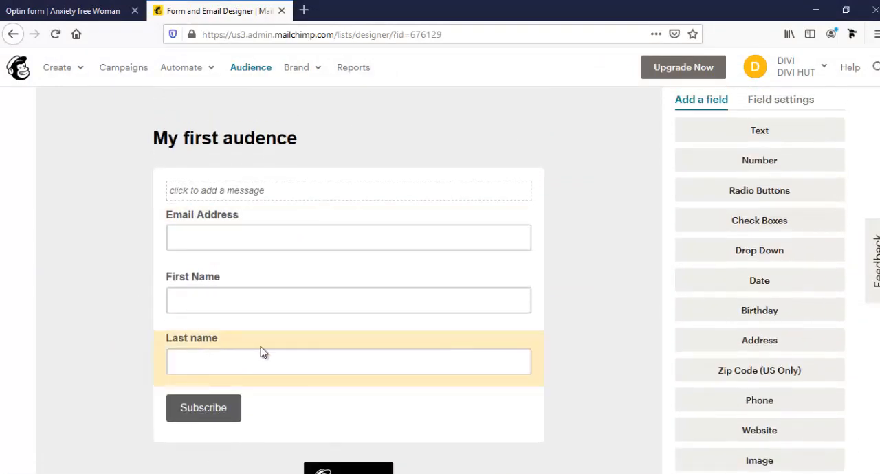
Remove the Last name field and save First Name relabeled as Name
type("DL")
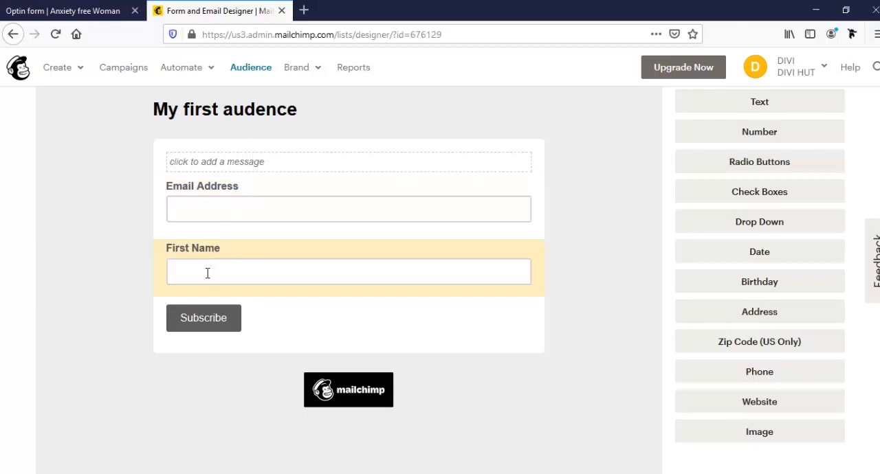
mouse_move(224, 257)
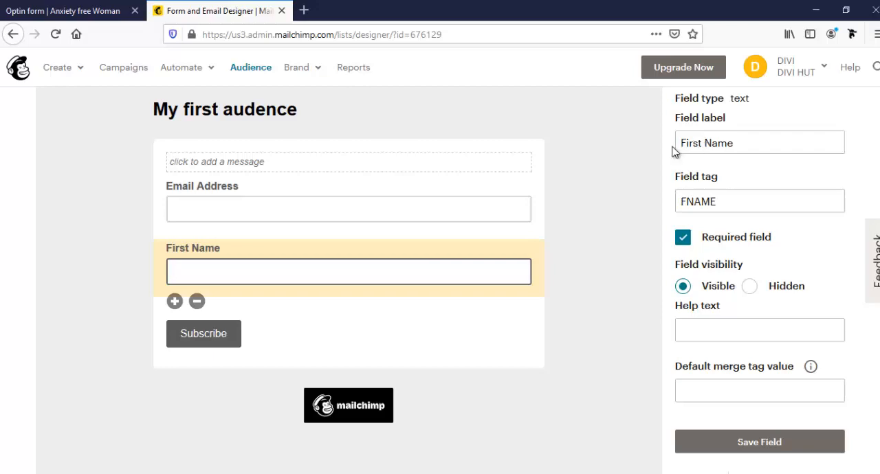
scroll("down", 3)
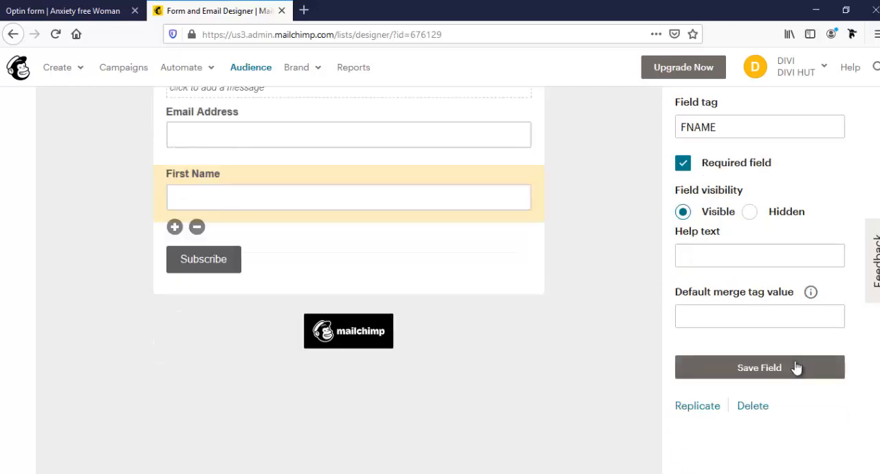
left_click(759, 368)
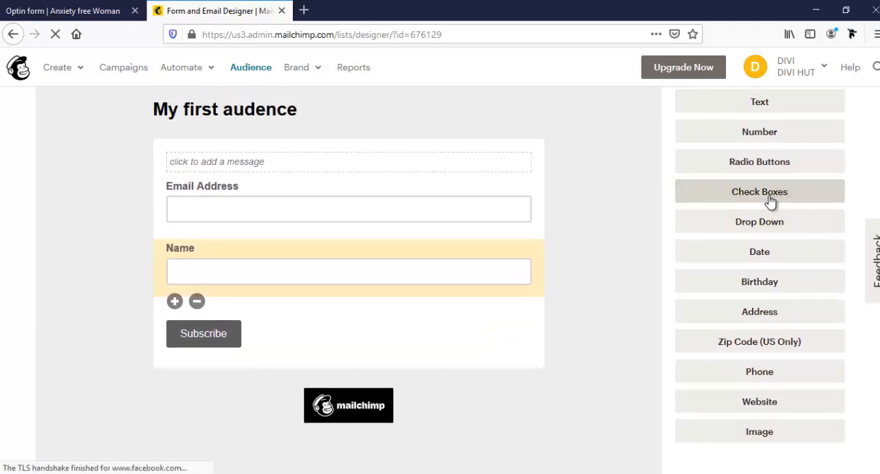
Add a checkbox field labeled Privacy policy with the option 'Agree with our terms' and save it
left_click(760, 192)
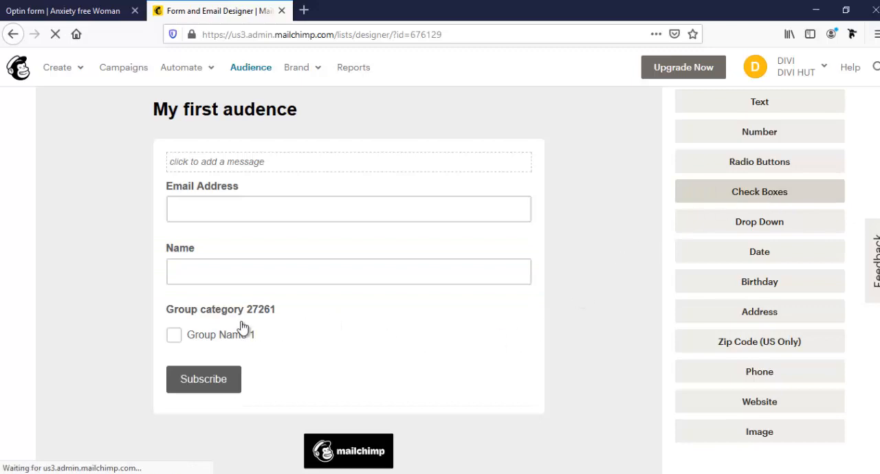
left_click(220, 310)
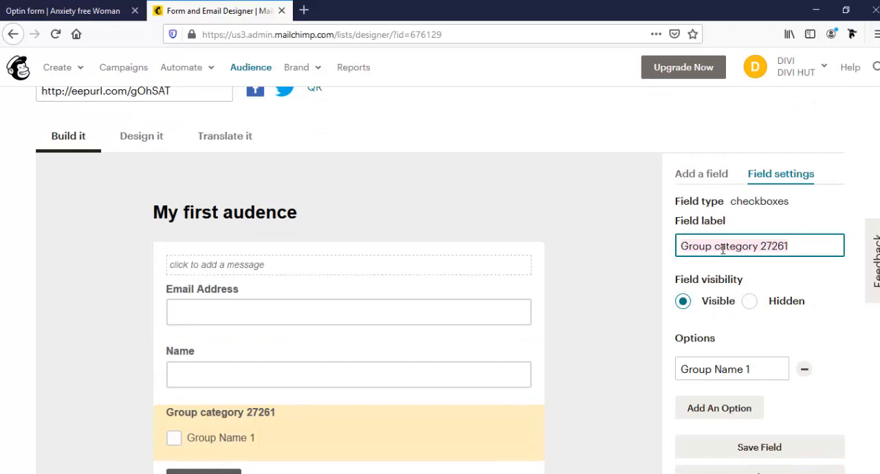
scroll("down", 3)
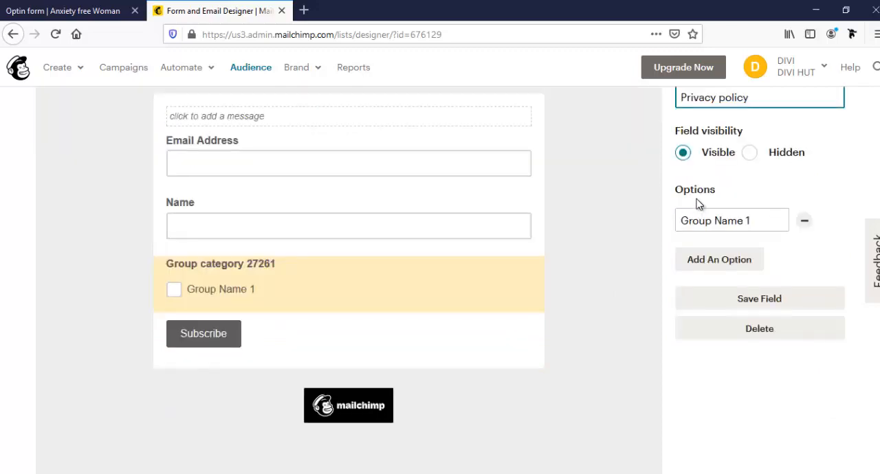
left_click(731, 220)
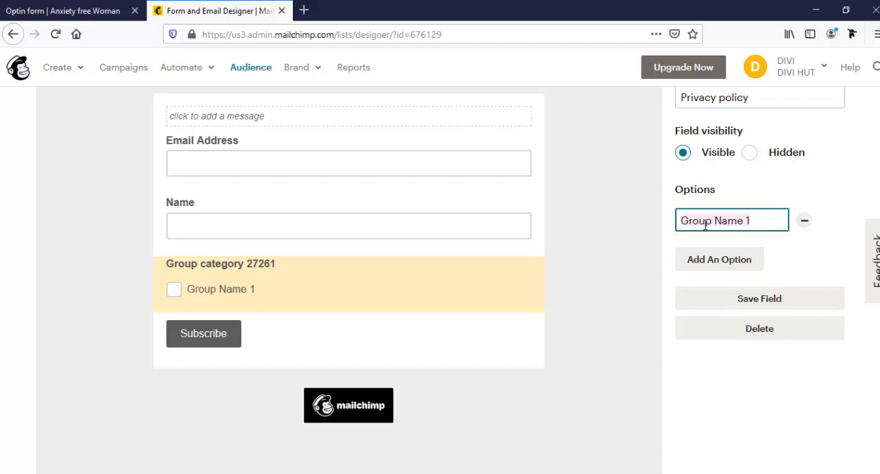
type("Agree with")
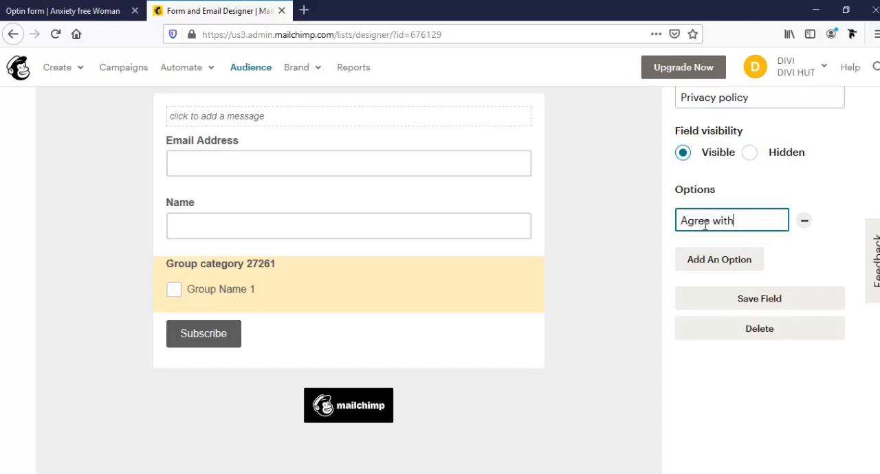
type("our")
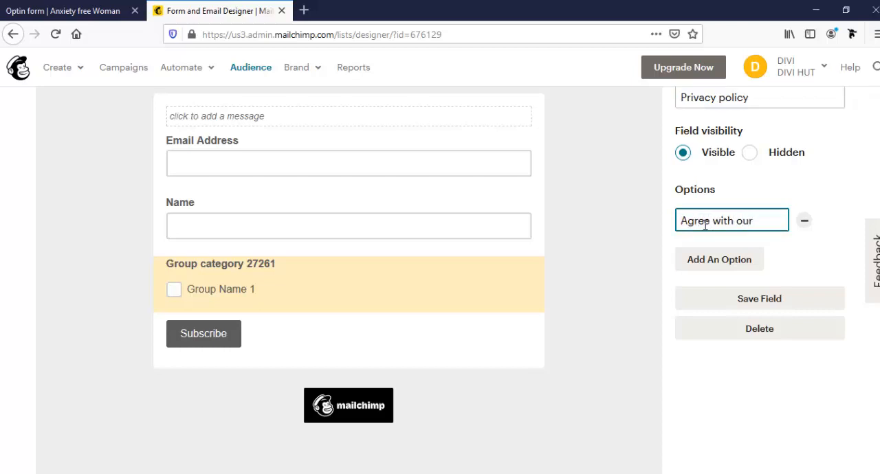
type("terms")
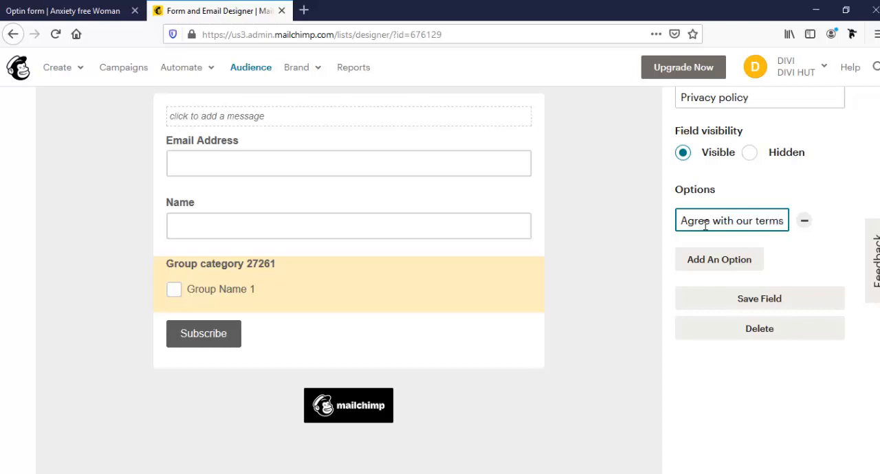
left_click(759, 298)
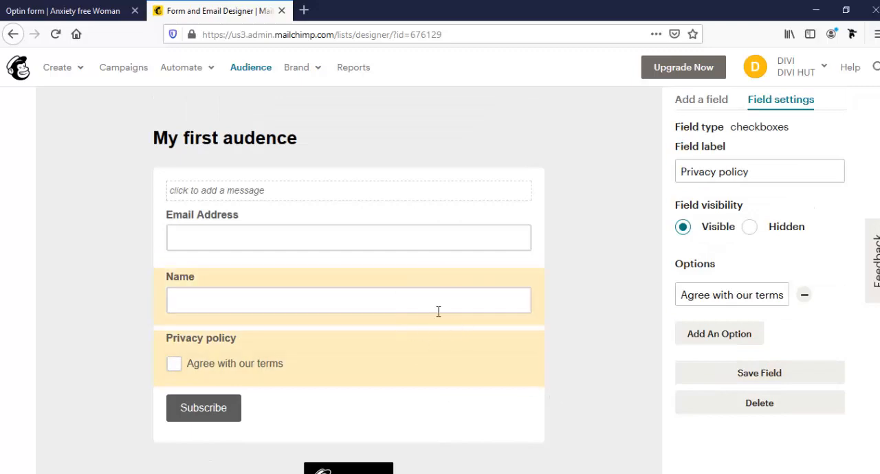
Back in Divi, set Show Last Name Field to NO in the Email Optin Fields settings
left_click(69, 11)
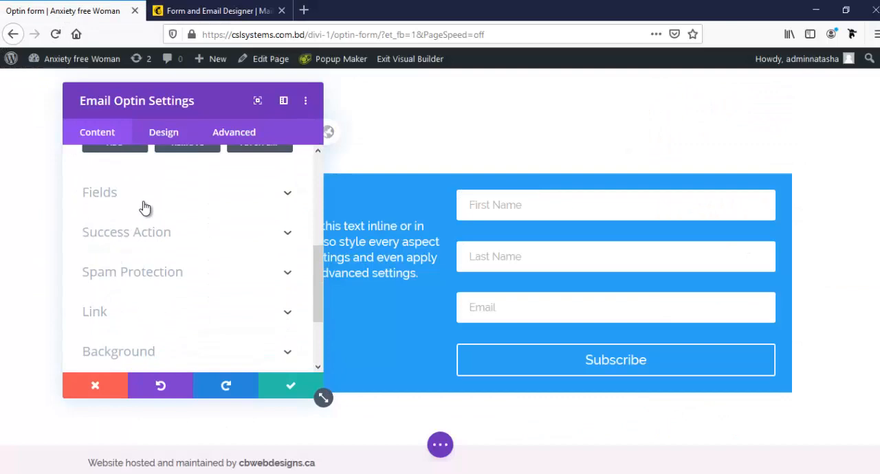
left_click(99, 192)
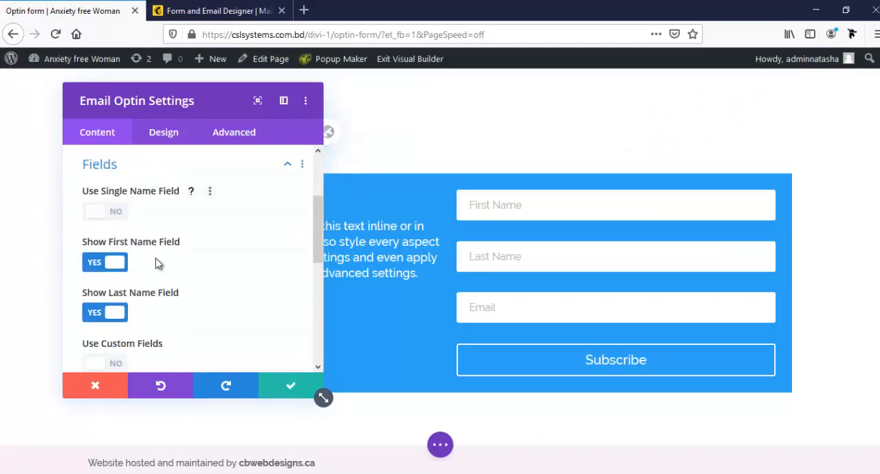
scroll("down", 3)
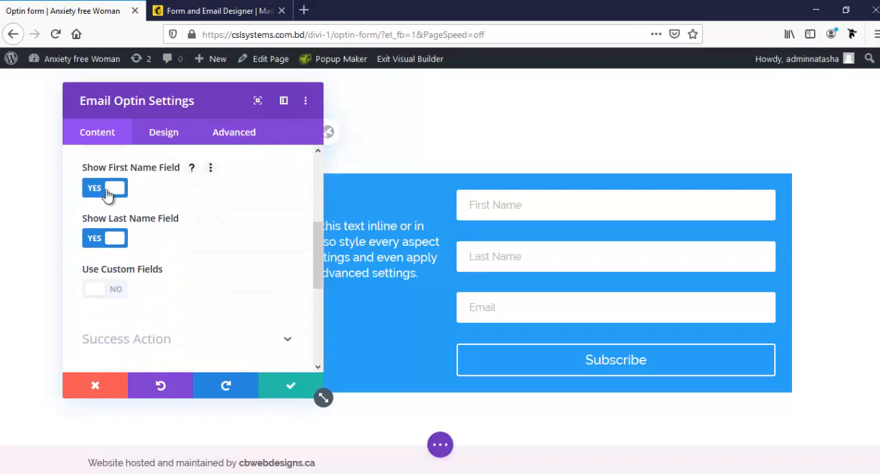
mouse_move(89, 247)
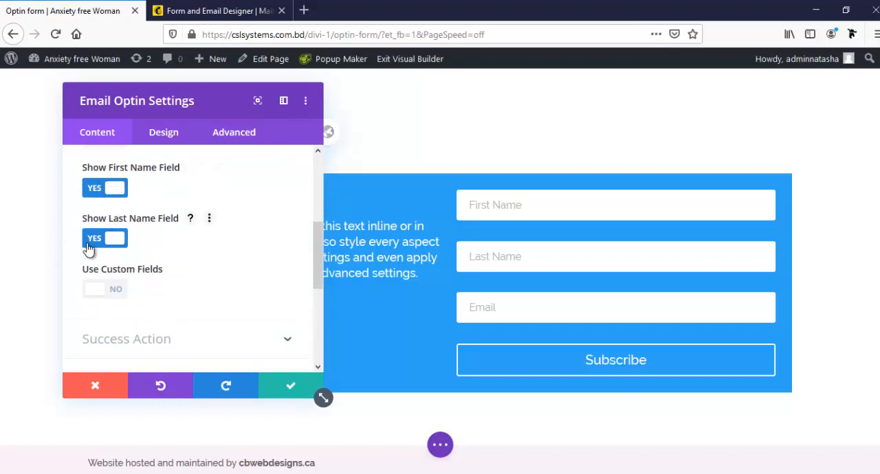
left_click(115, 238)
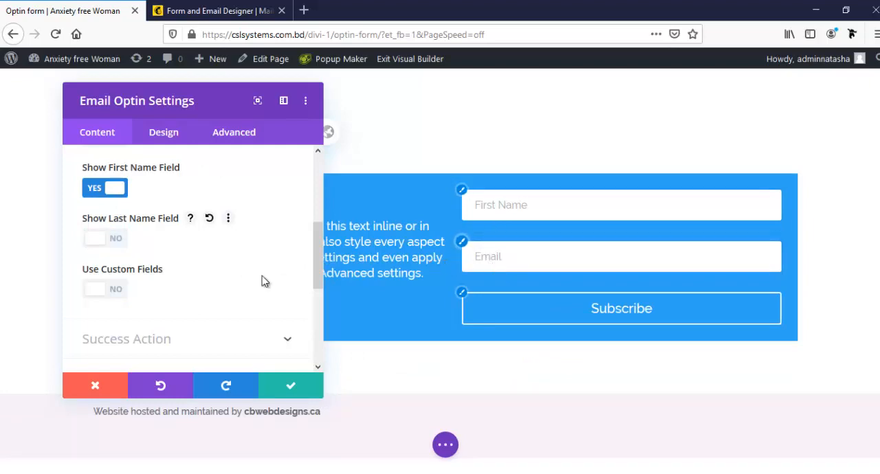
Check the Mailchimp API Keys tab and enable custom fields for the optin form
scroll("down", 3)
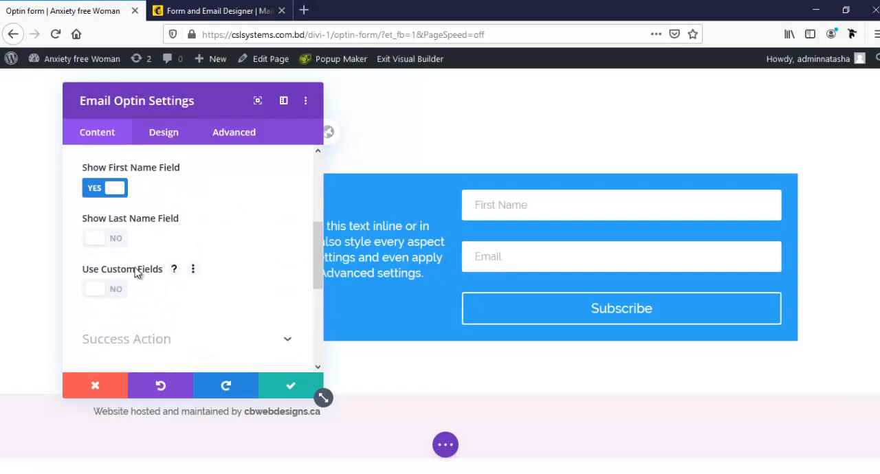
left_click(217, 10)
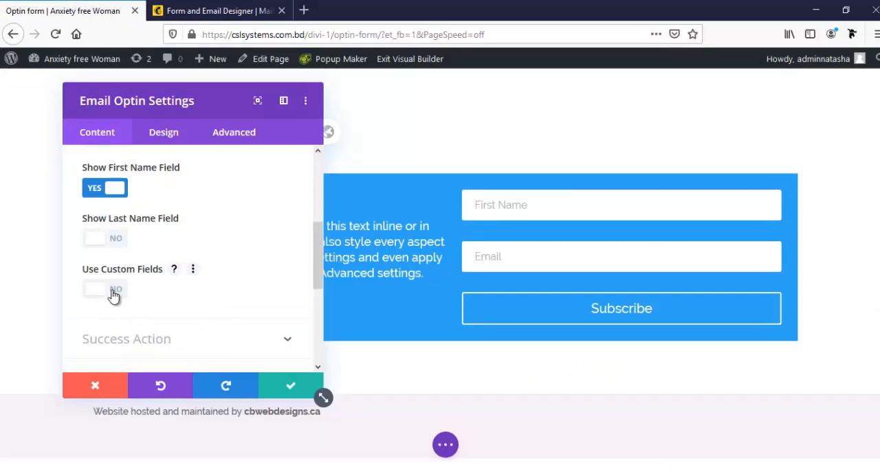
left_click(105, 288)
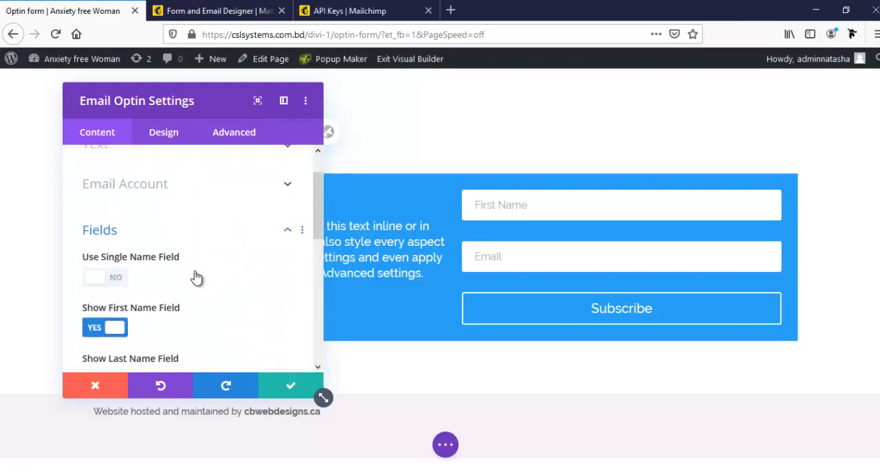
Enable Use Custom Fields and add a new custom field set to Mailchimp's Privacy policy
scroll("down", 3)
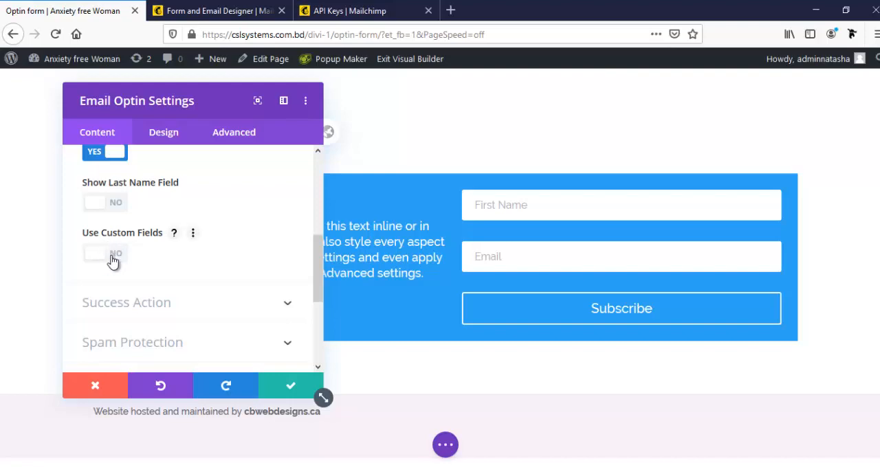
left_click(105, 256)
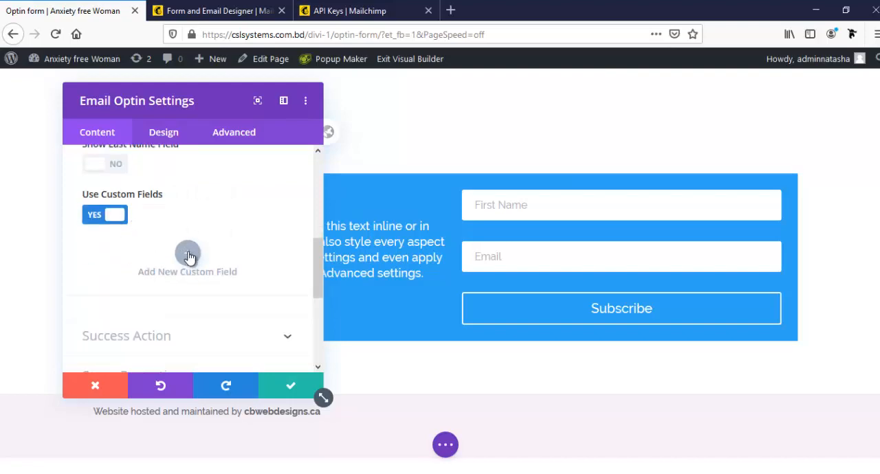
left_click(187, 257)
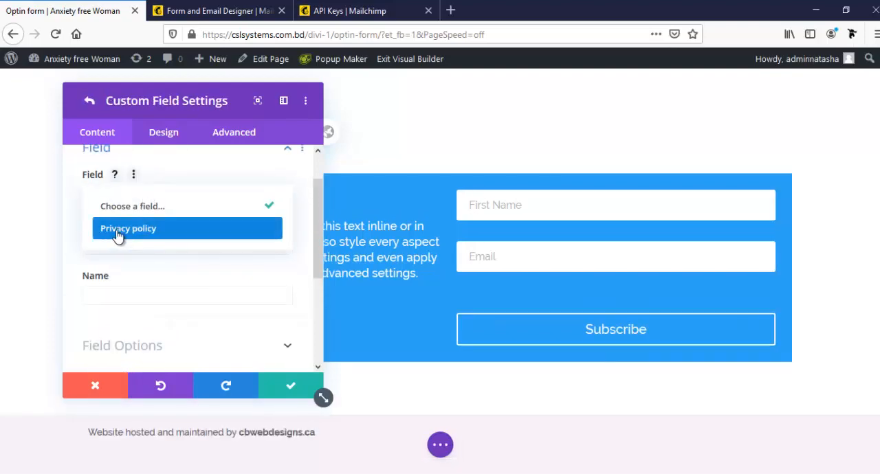
left_click(128, 228)
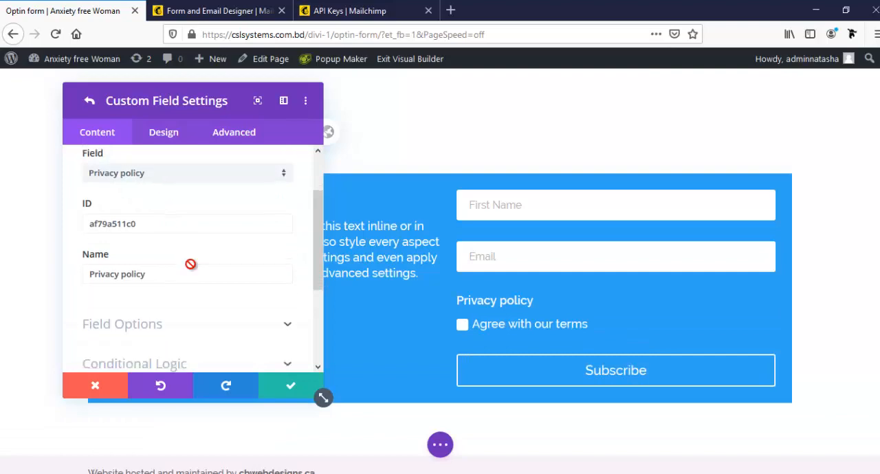
scroll("down", 3)
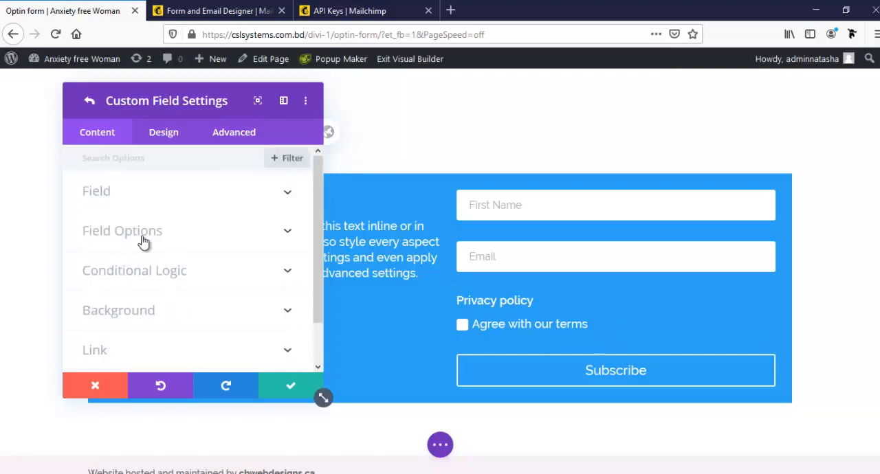
In Field Options keep the field required, untick the terms option and give it Link URL #
left_click(122, 230)
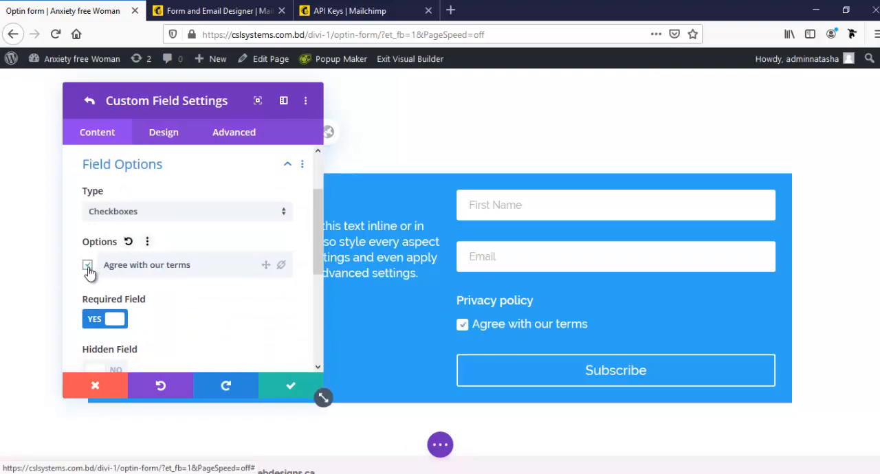
left_click(87, 264)
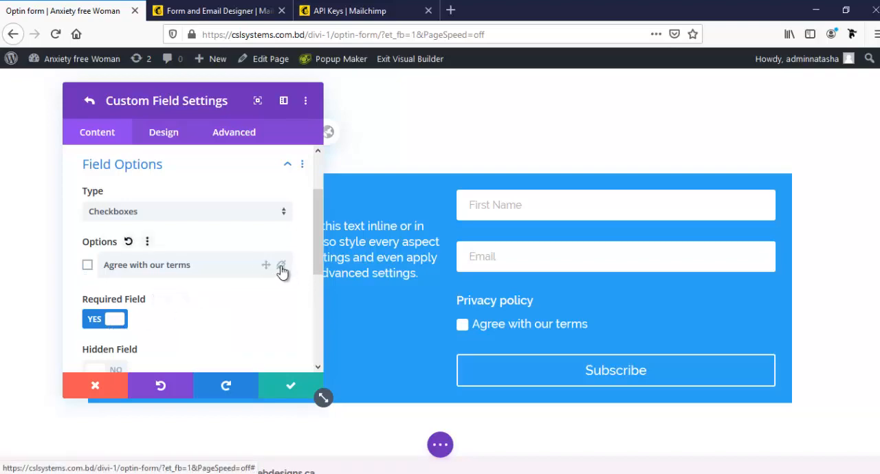
left_click(281, 266)
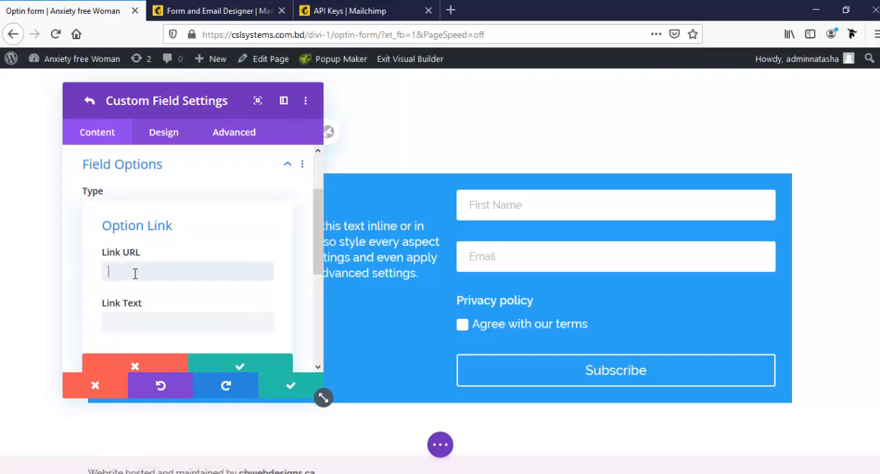
mouse_move(373, 322)
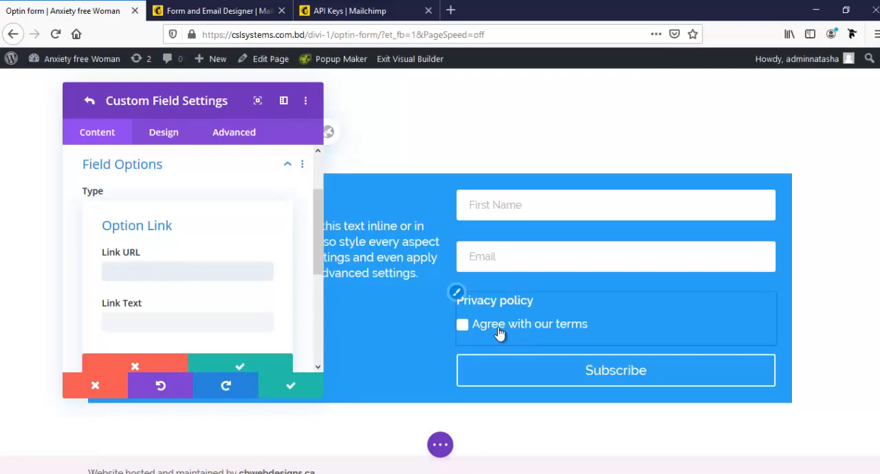
left_click(187, 271)
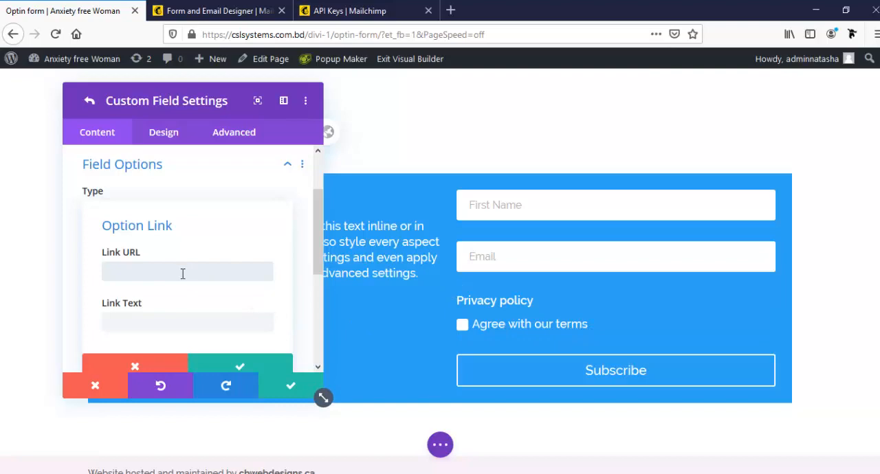
type("#")
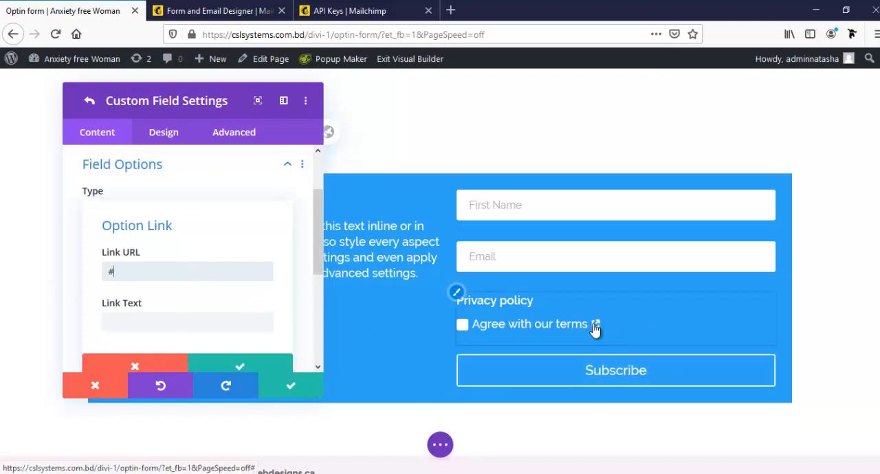
mouse_move(130, 337)
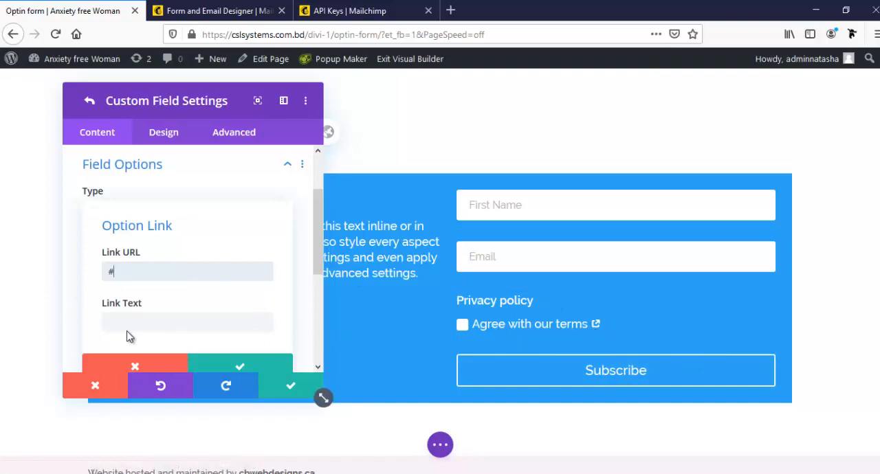
Set the link's display text to 'view our privacy policy'
left_click(187, 322)
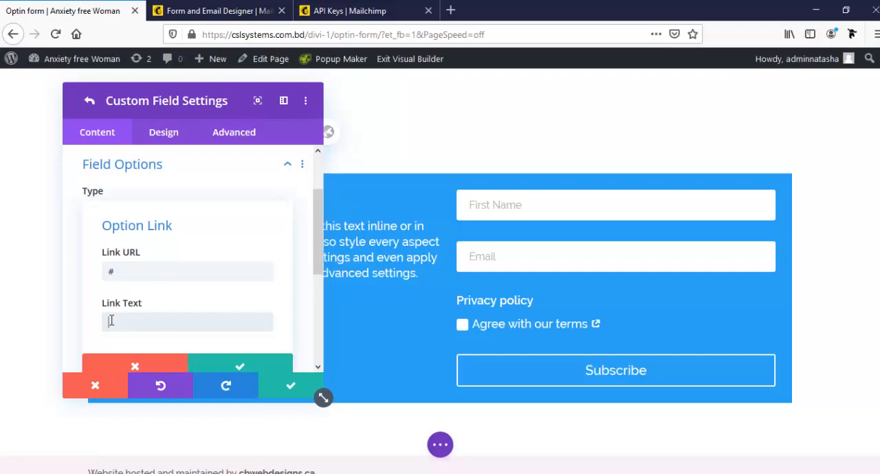
type("view")
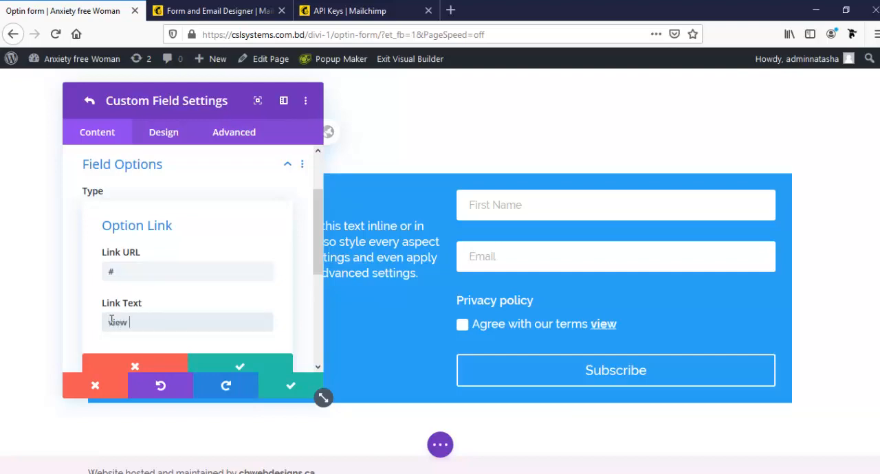
type("our privacy")
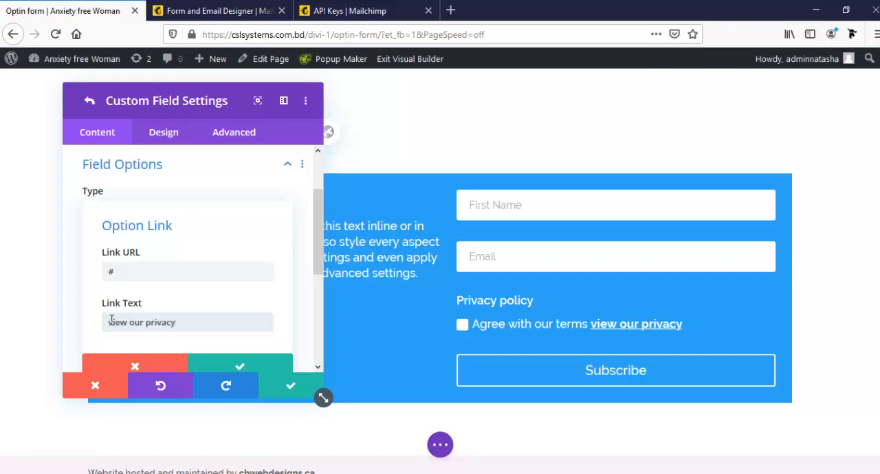
type("policy p")
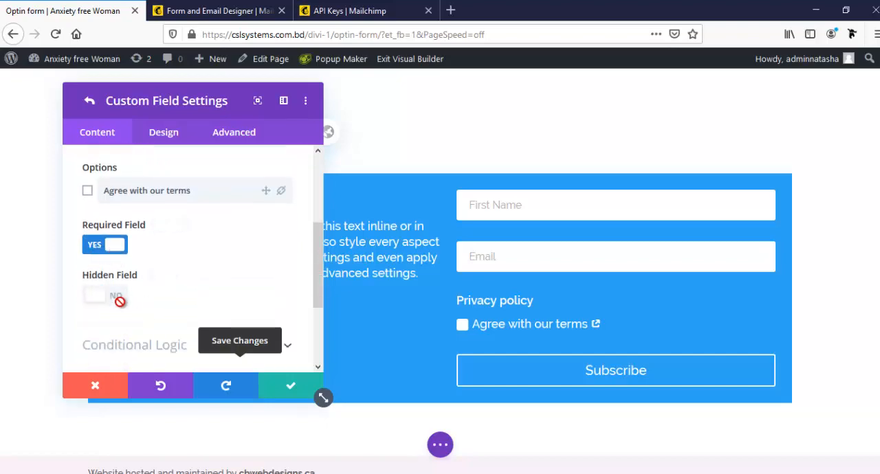
scroll("down", 3)
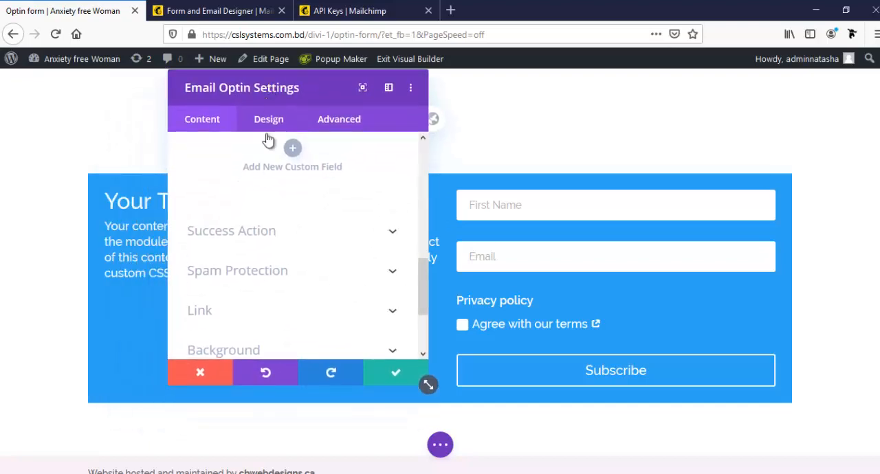
Set the optin module's background to the saved dark slate swatch #2c3e50
scroll("down", 3)
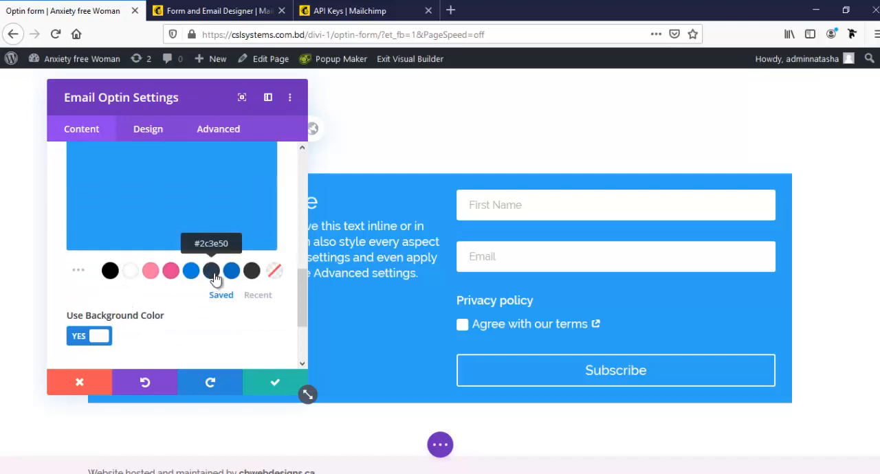
left_click(211, 270)
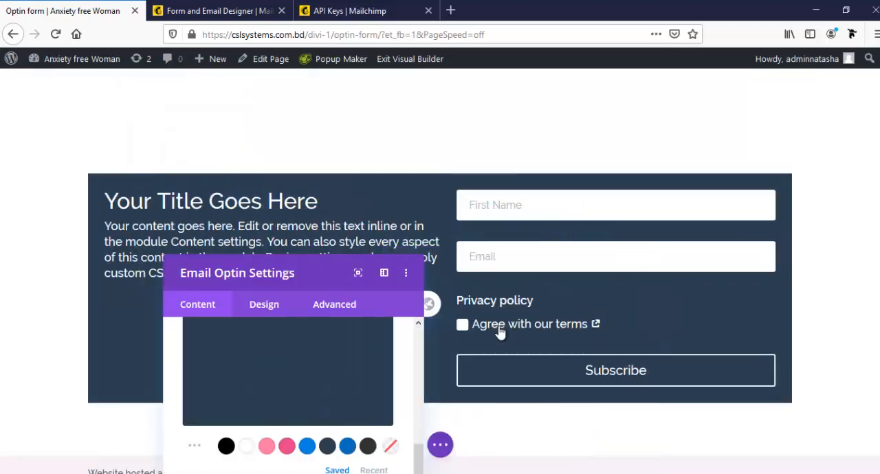
mouse_move(615, 371)
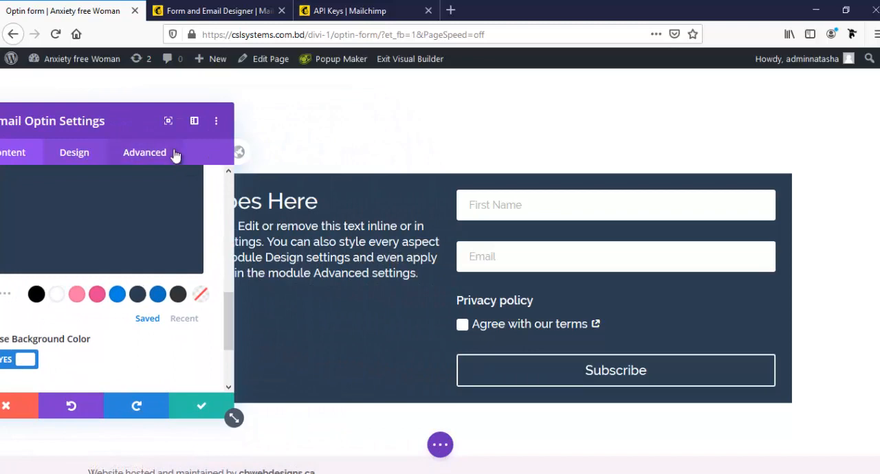
mouse_move(420, 346)
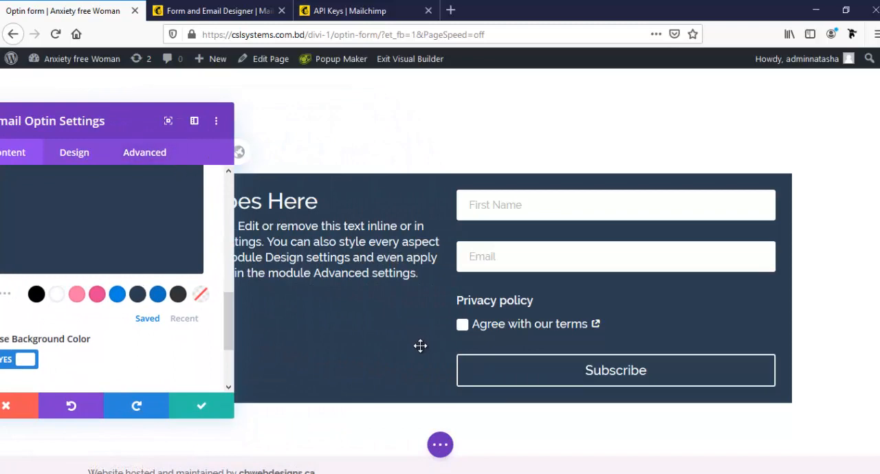
mouse_move(275, 169)
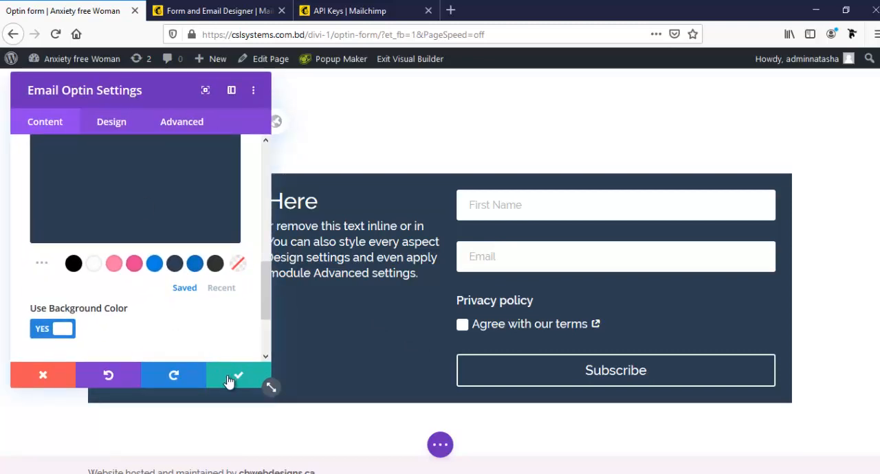
mouse_move(237, 376)
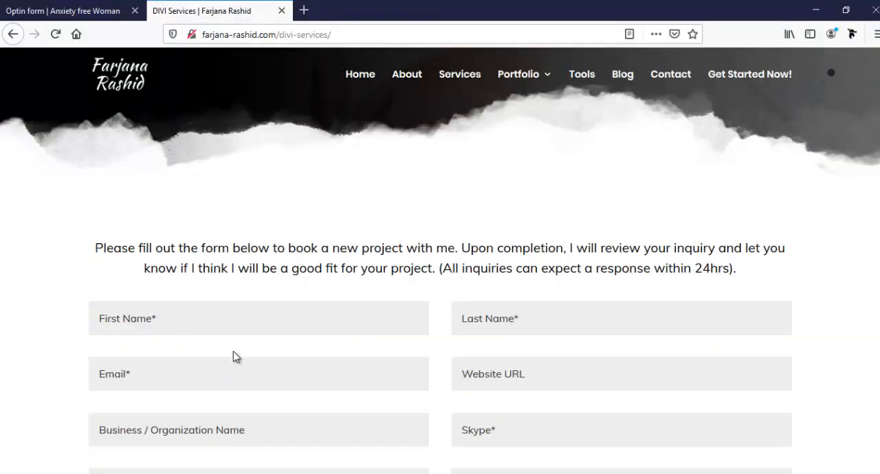
Scroll down the DIVI Services booking form to the Submit button
scroll("down", 3)
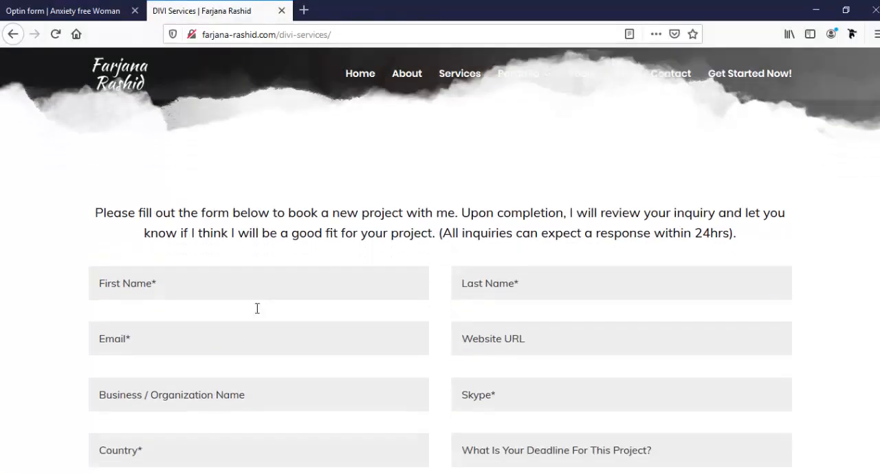
scroll("down", 3)
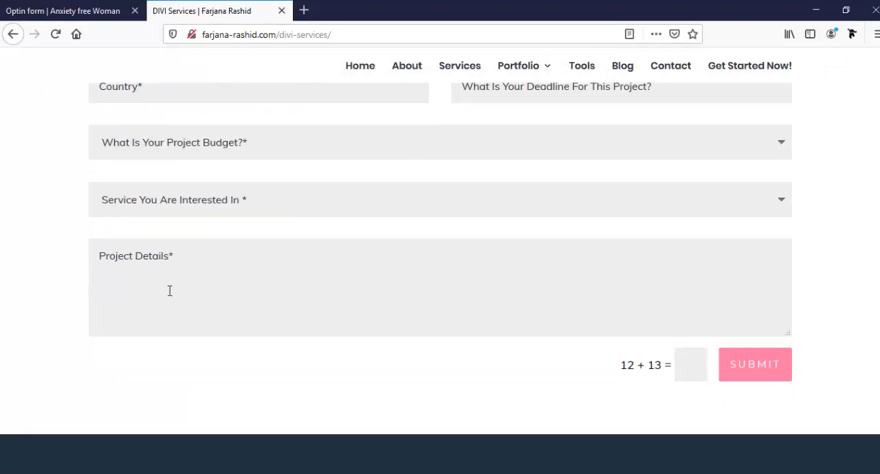
mouse_move(293, 286)
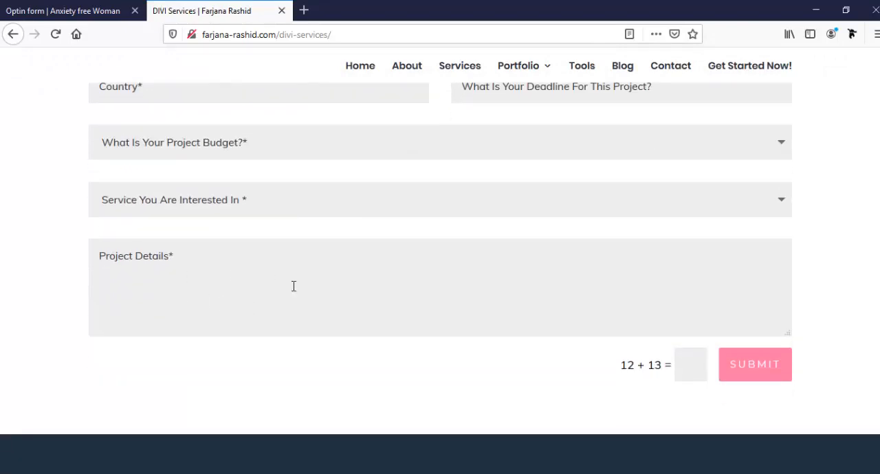